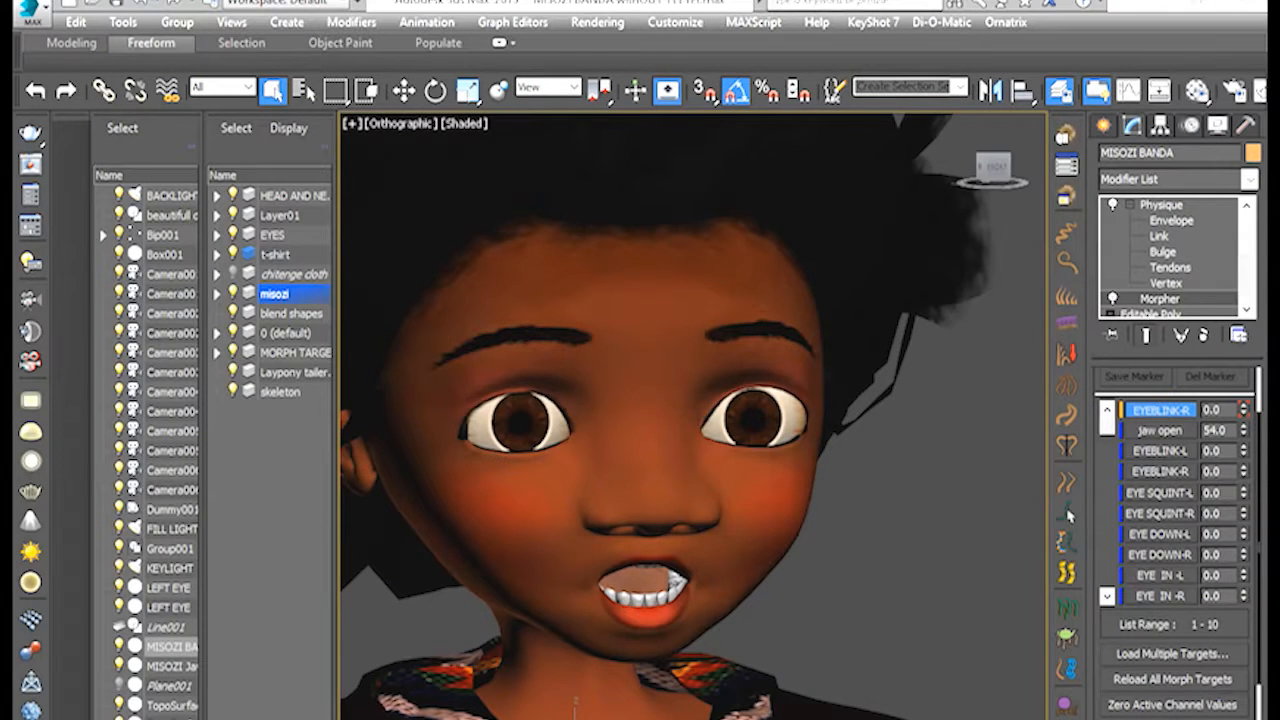
mouse_move(990, 167)
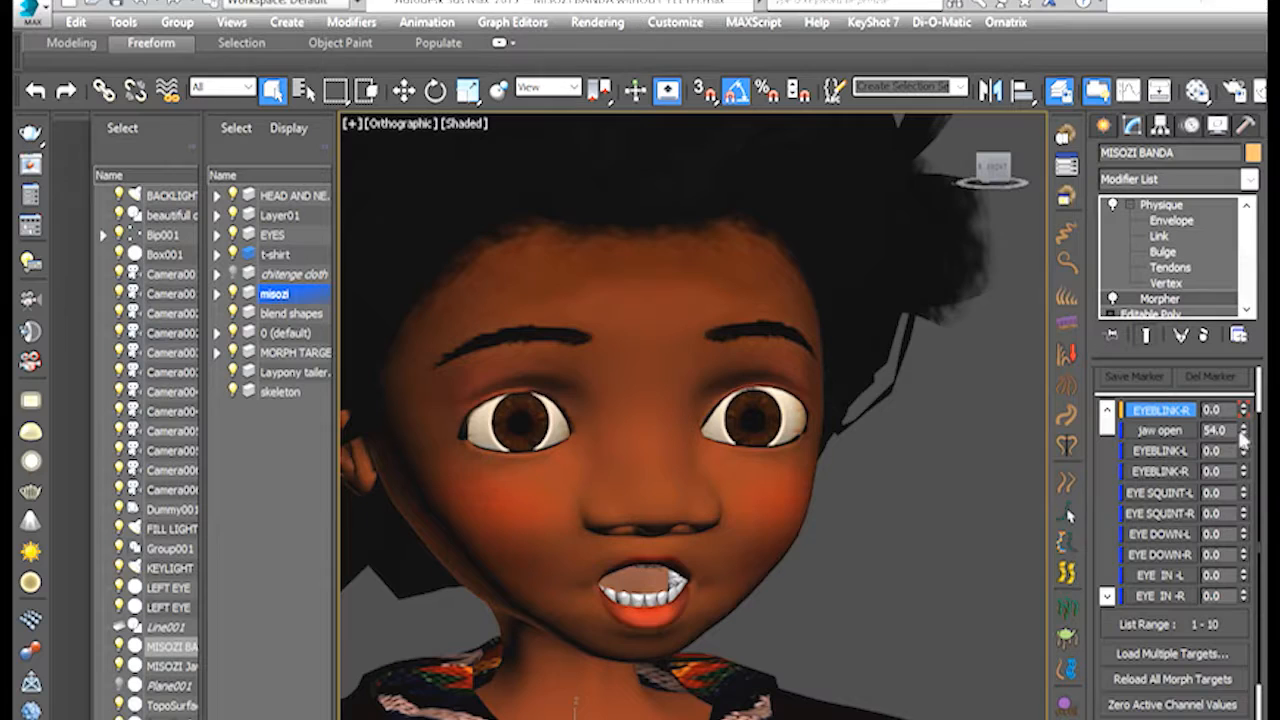
Clone MISOZI-TEETH as a copy beside the head and name it 'tung twist'
click(1243, 434)
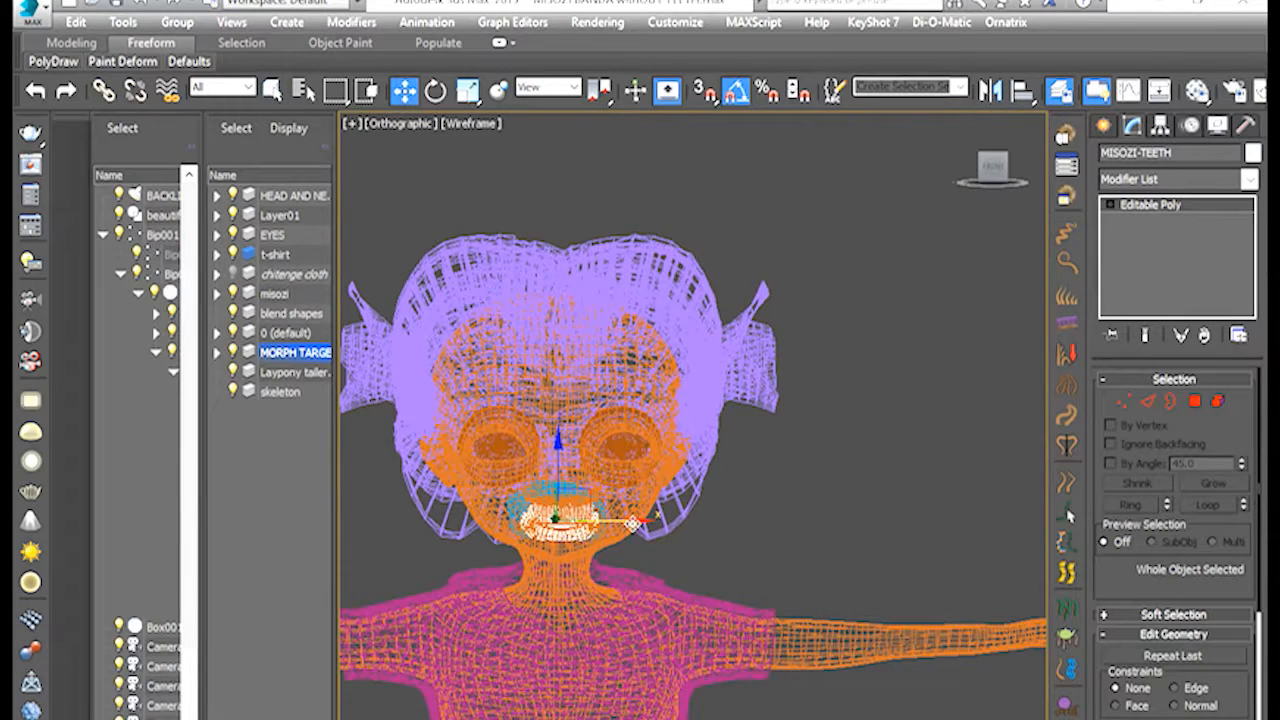
drag(555, 515, 820, 515)
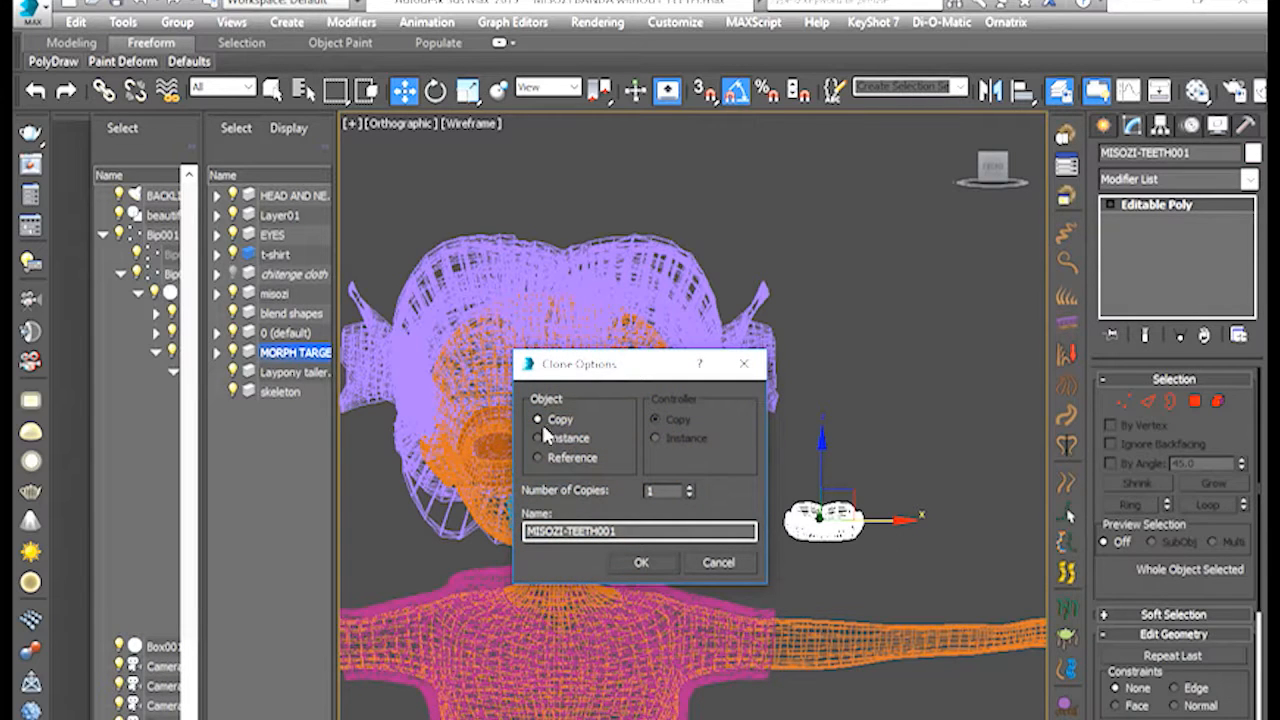
mouse_move(680, 524)
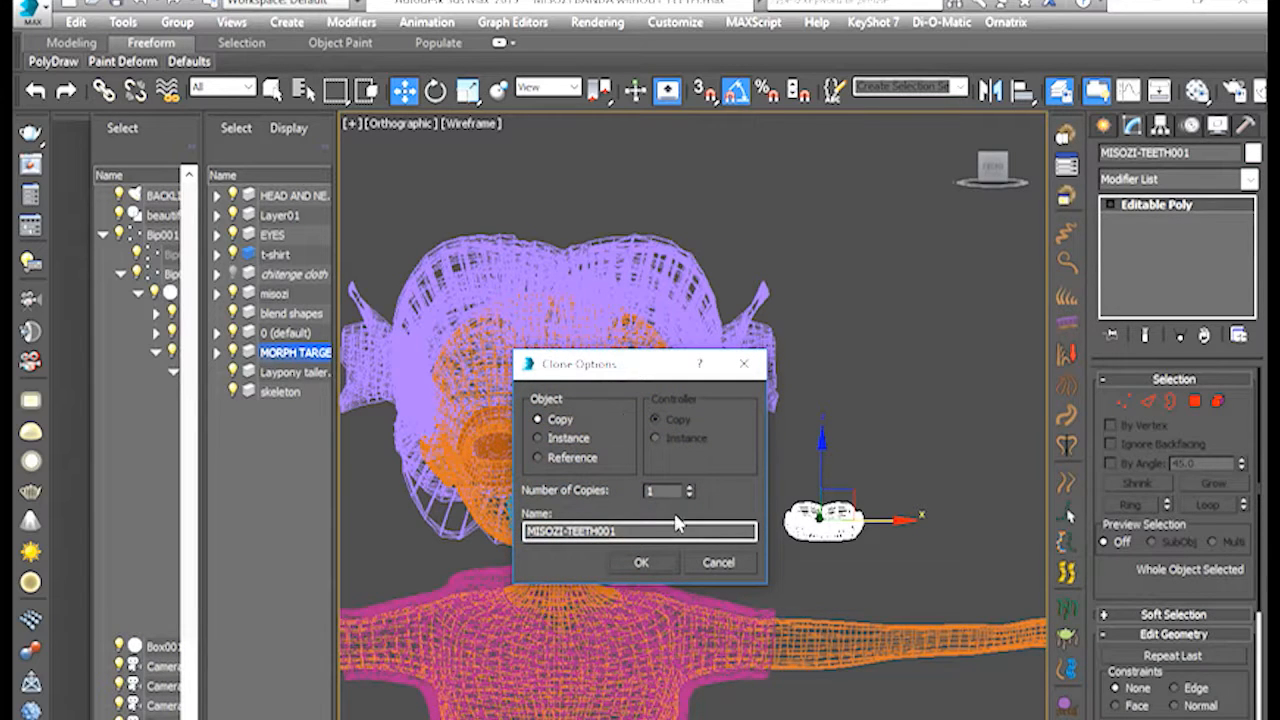
triple_click(639, 531)
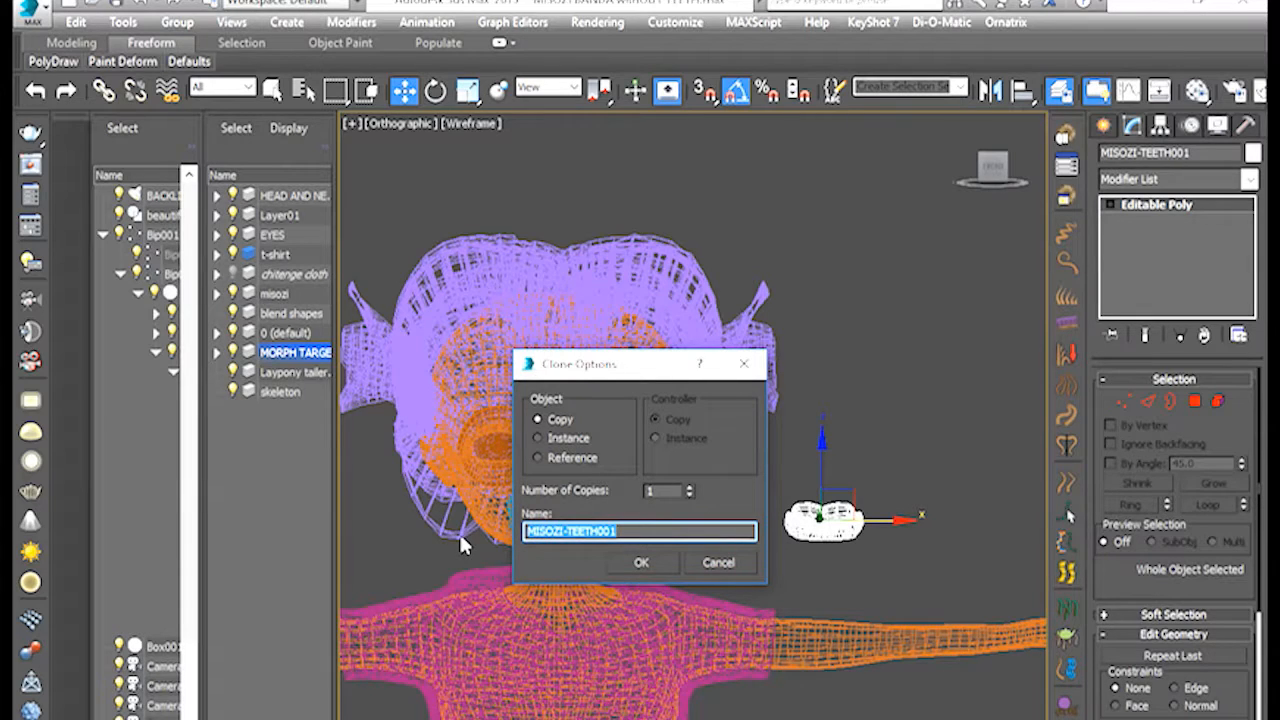
text(lung t)
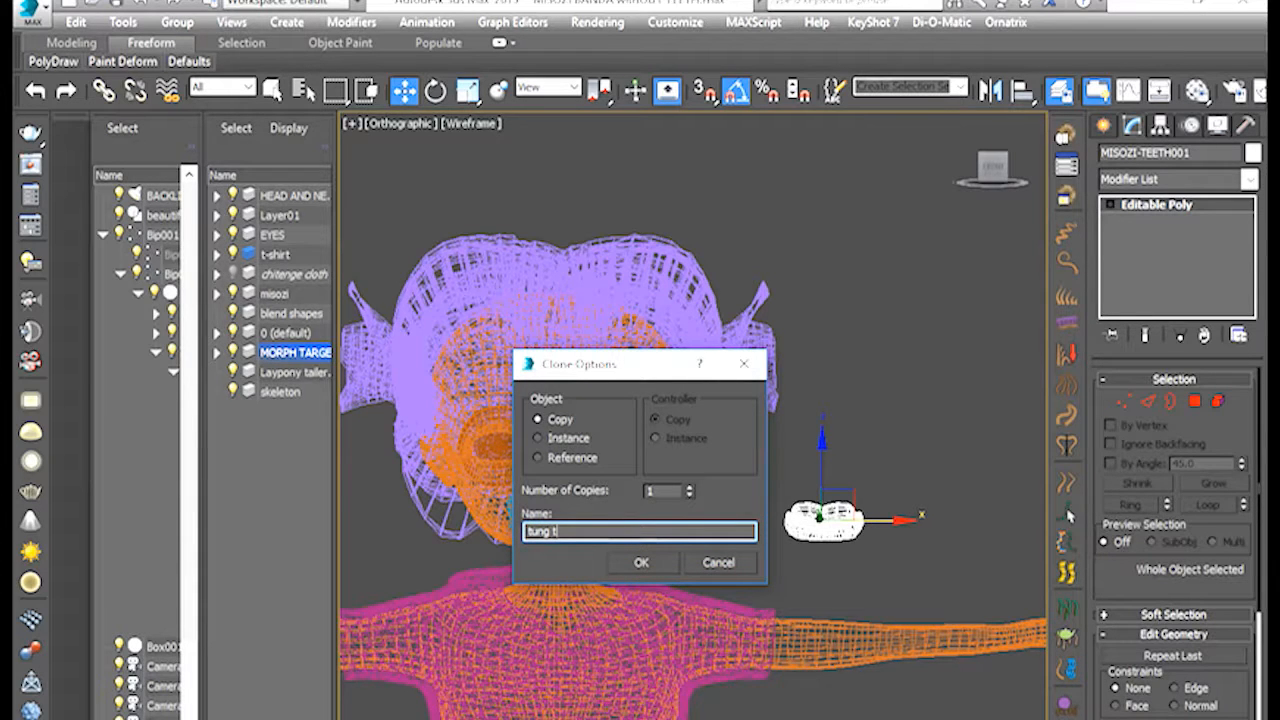
text(wist)
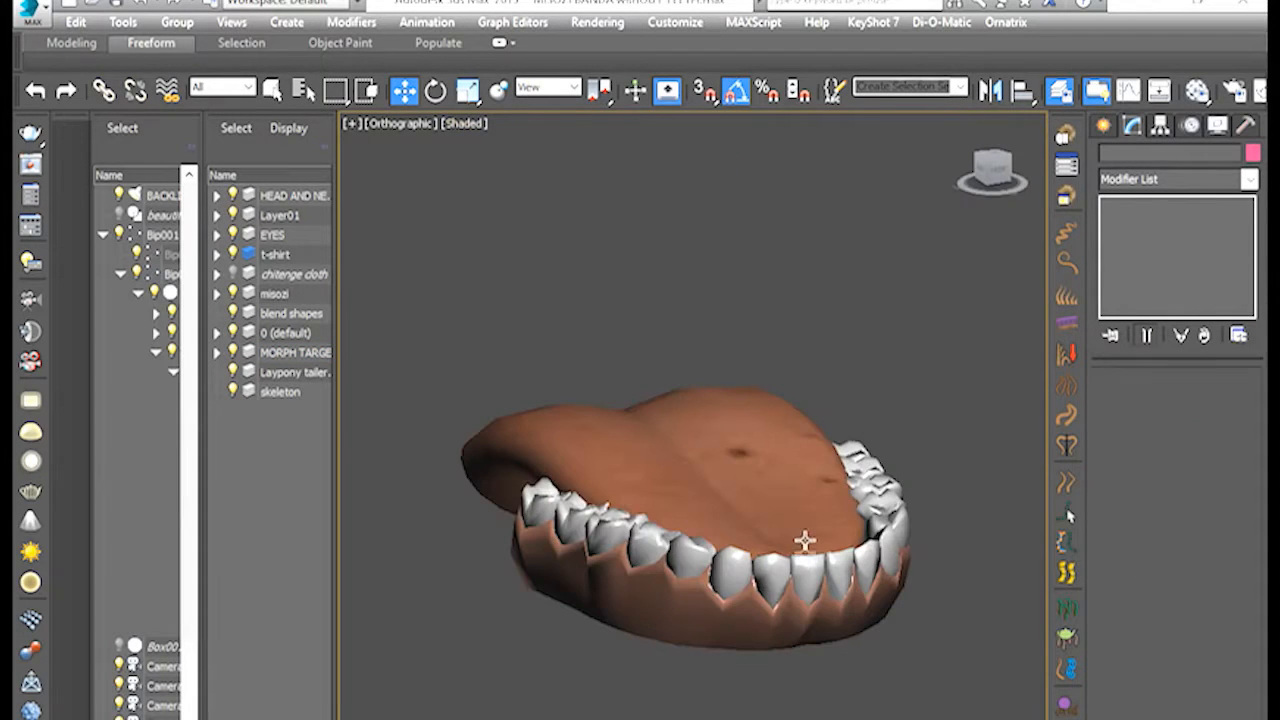
In Polygon mode, rotate the tung twist tongue polygons, then tilt the tip upward
click(294, 352)
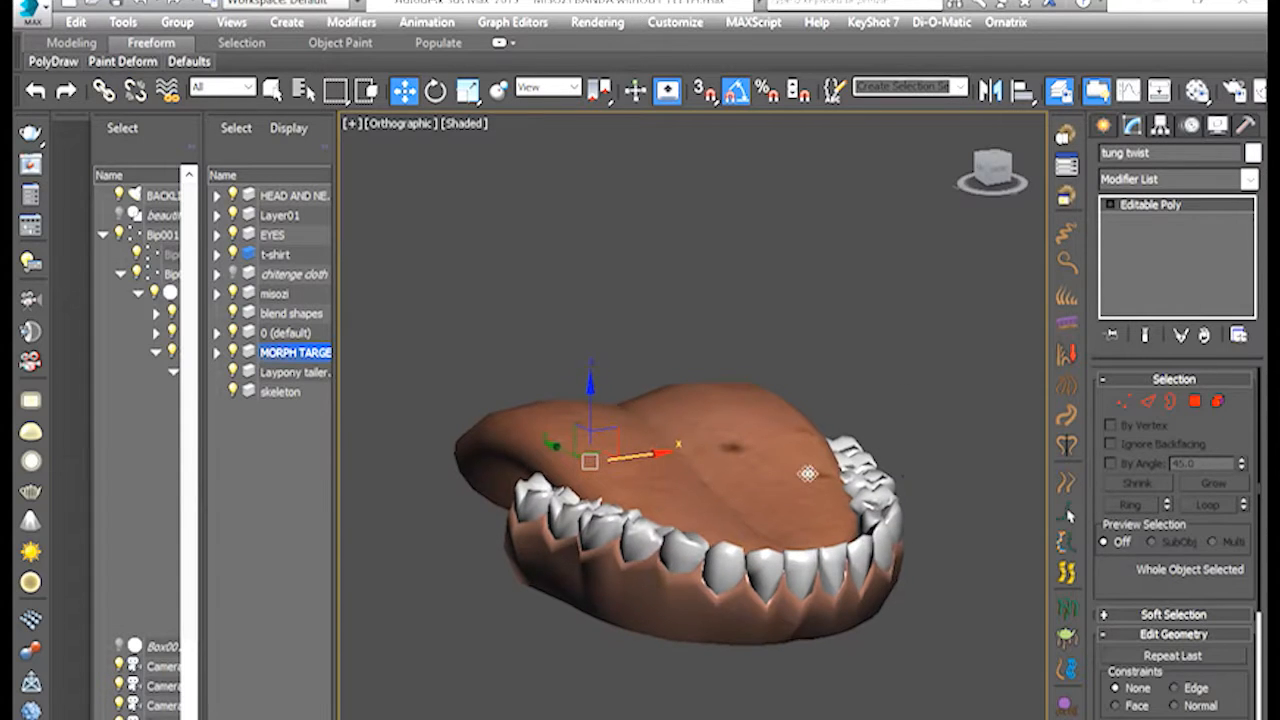
mouse_move(1196, 401)
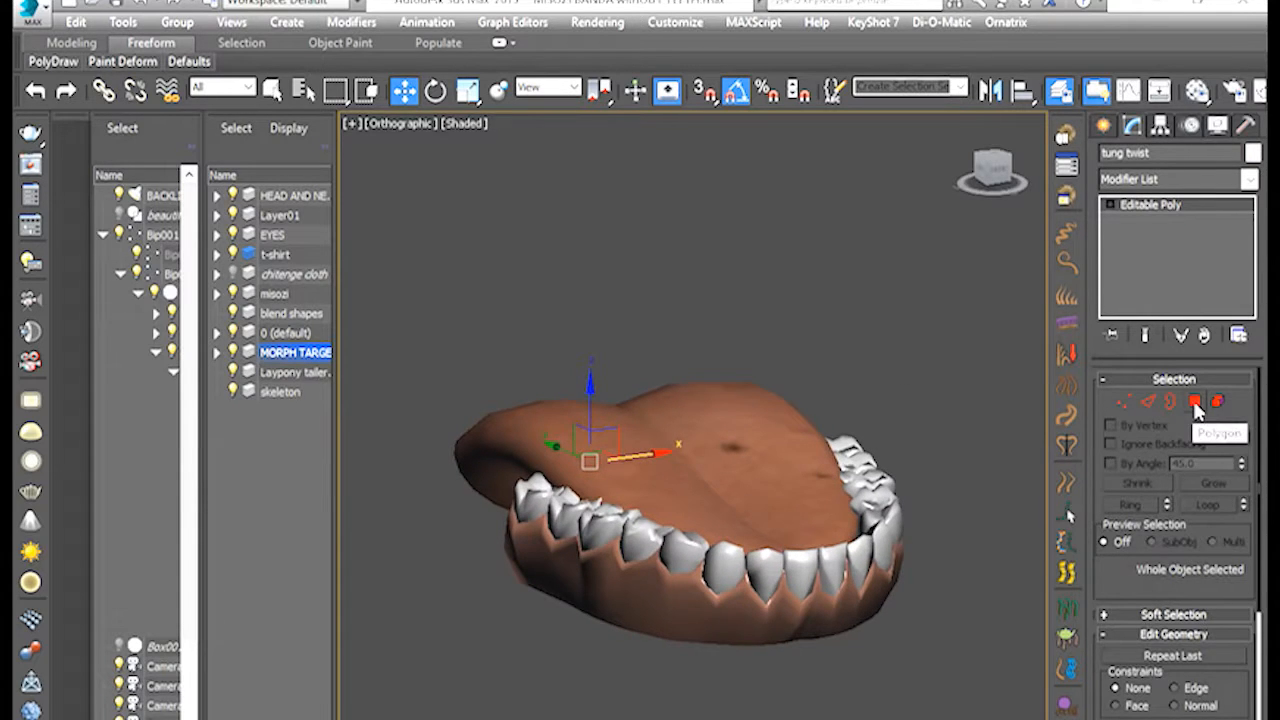
click(1194, 401)
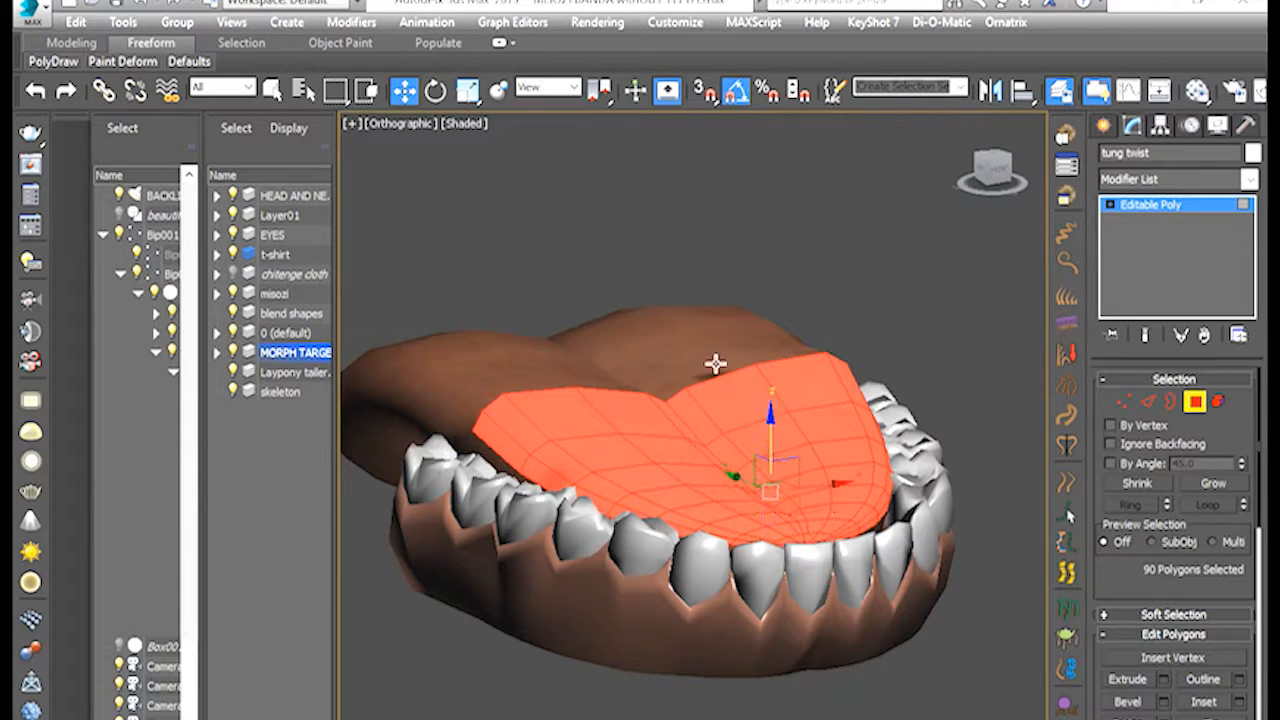
click(434, 90)
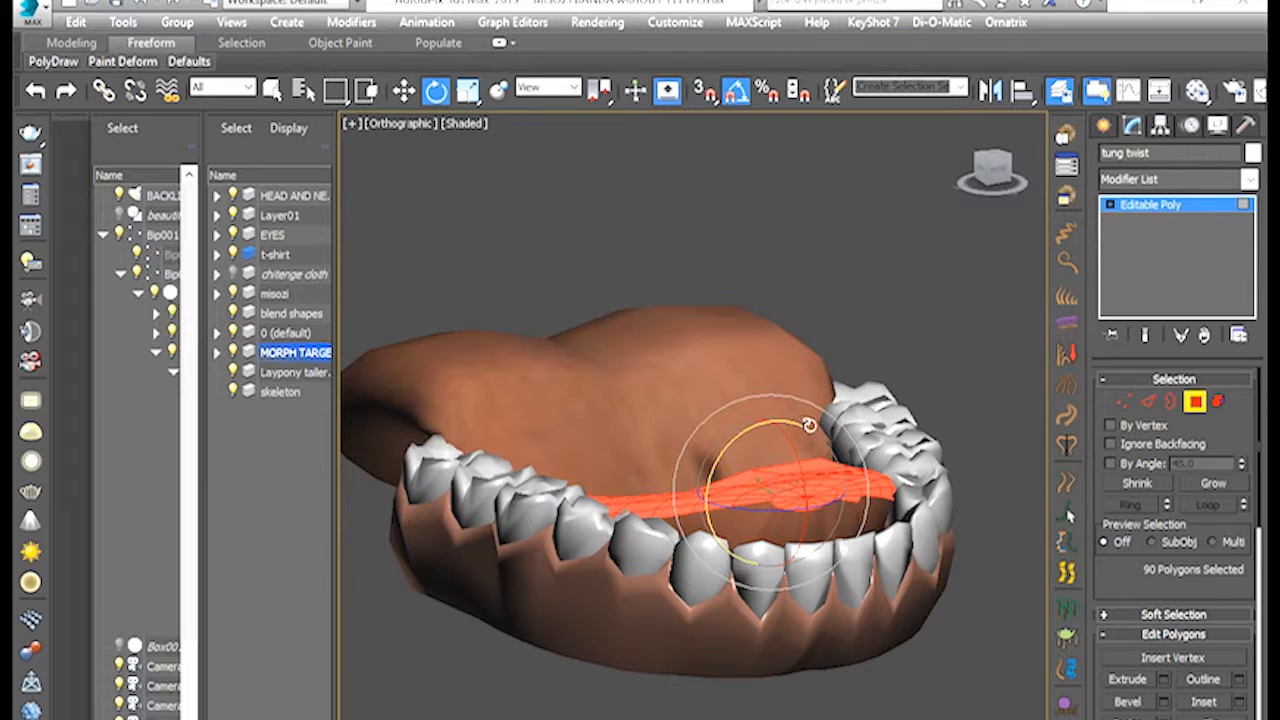
click(403, 90)
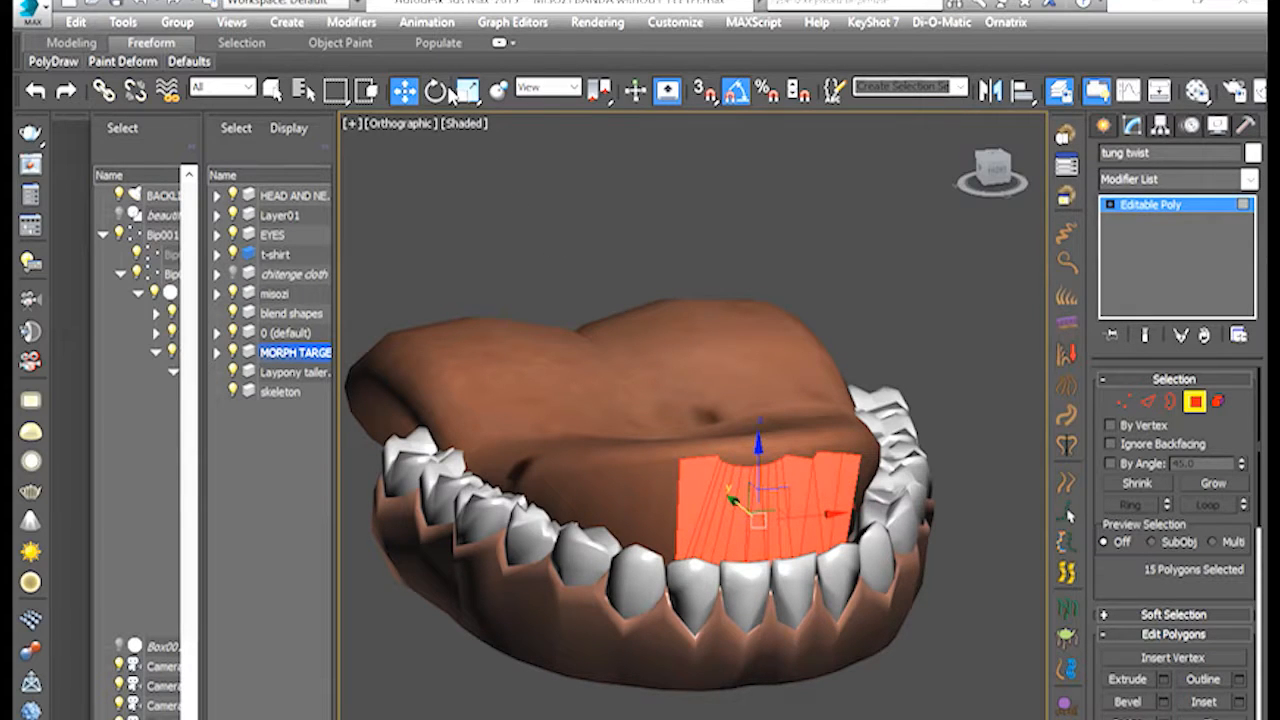
click(434, 90)
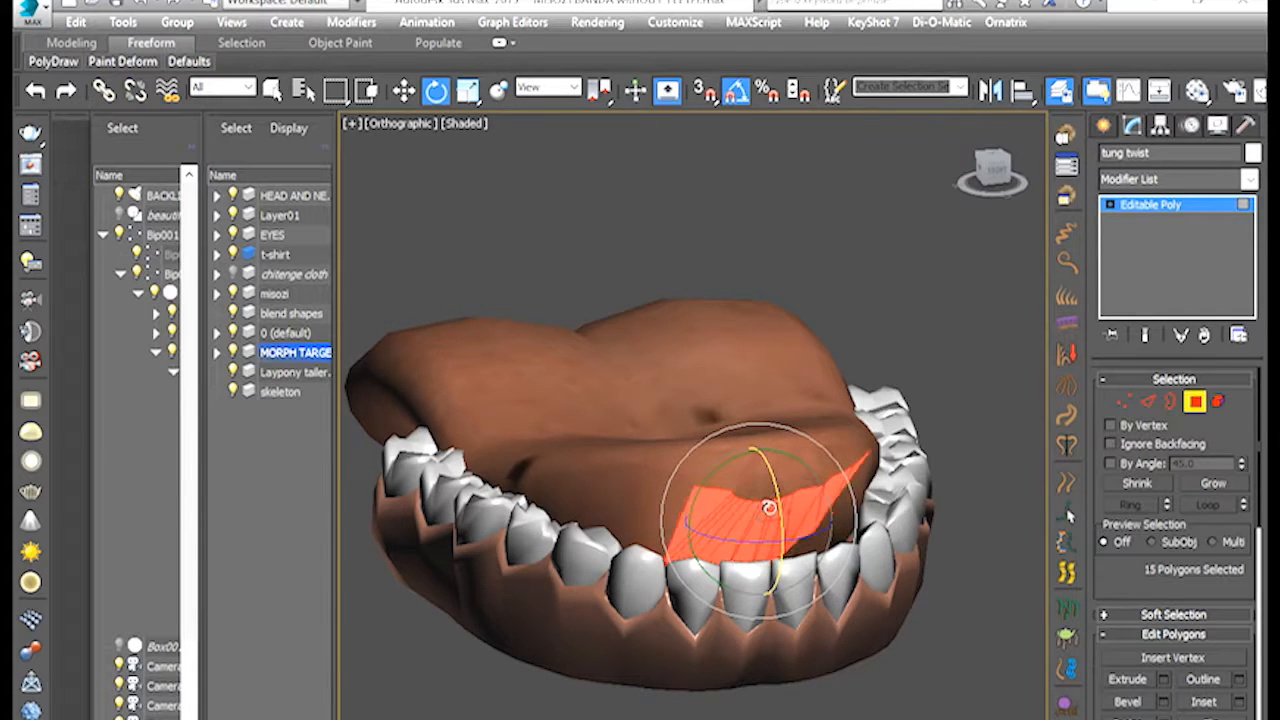
click(403, 90)
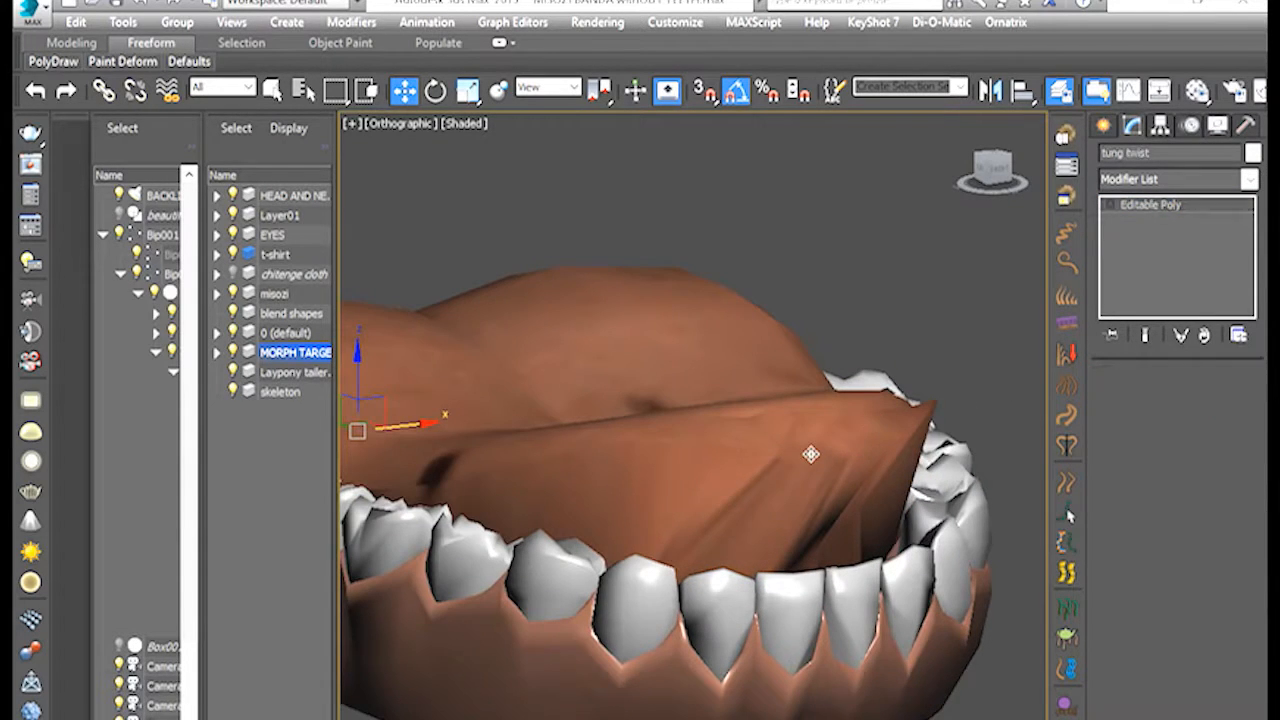
Brush-sculpt the twisted tongue with Freeform Paint Deform to smooth its surface
click(1196, 402)
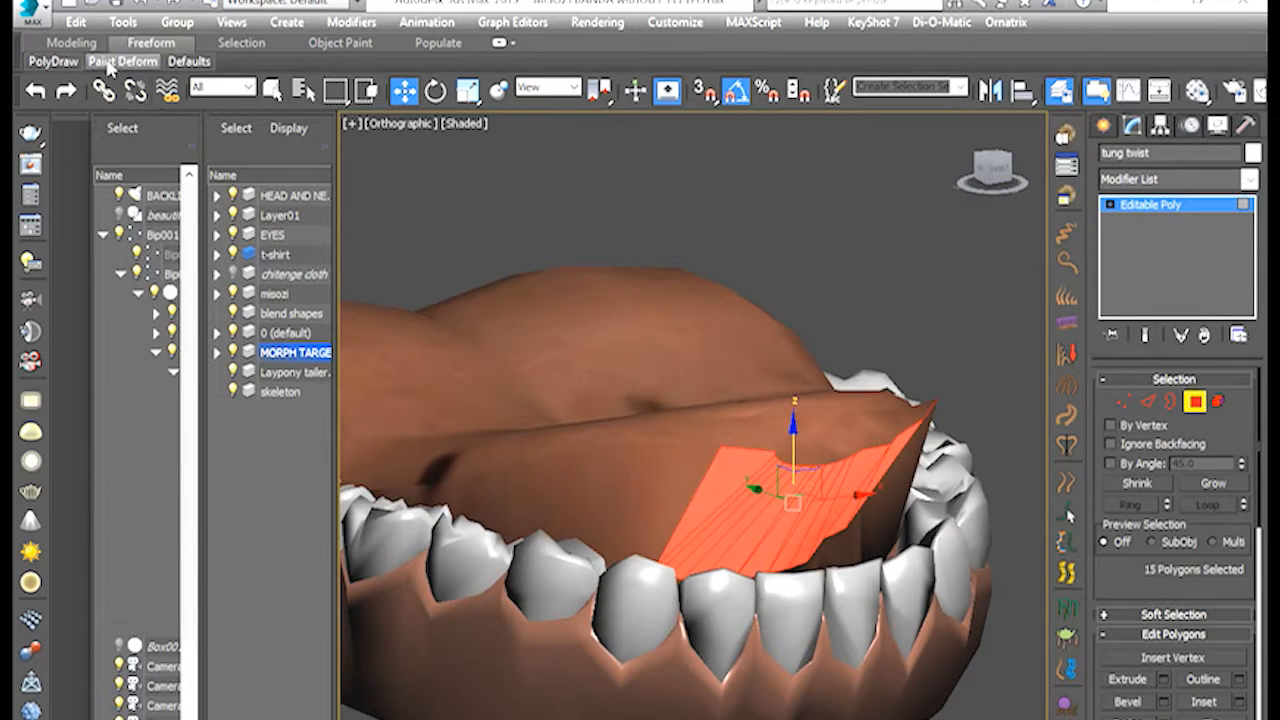
click(122, 61)
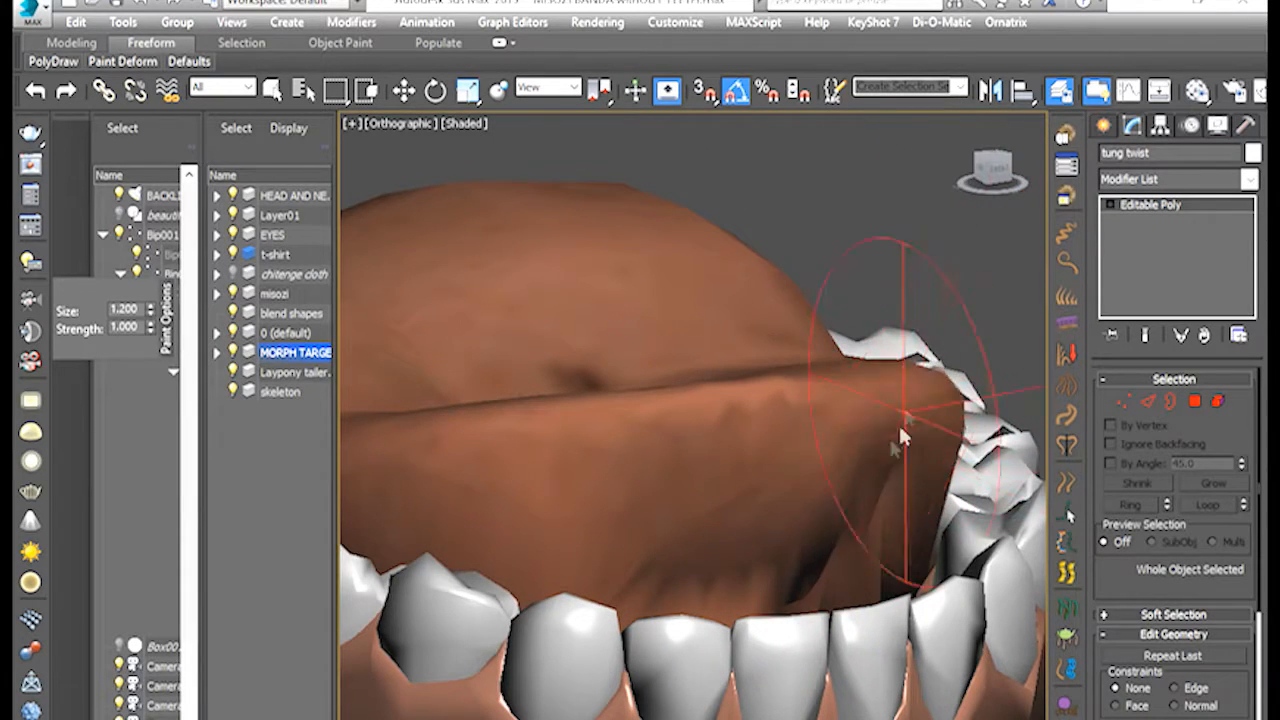
drag(900, 445, 850, 560)
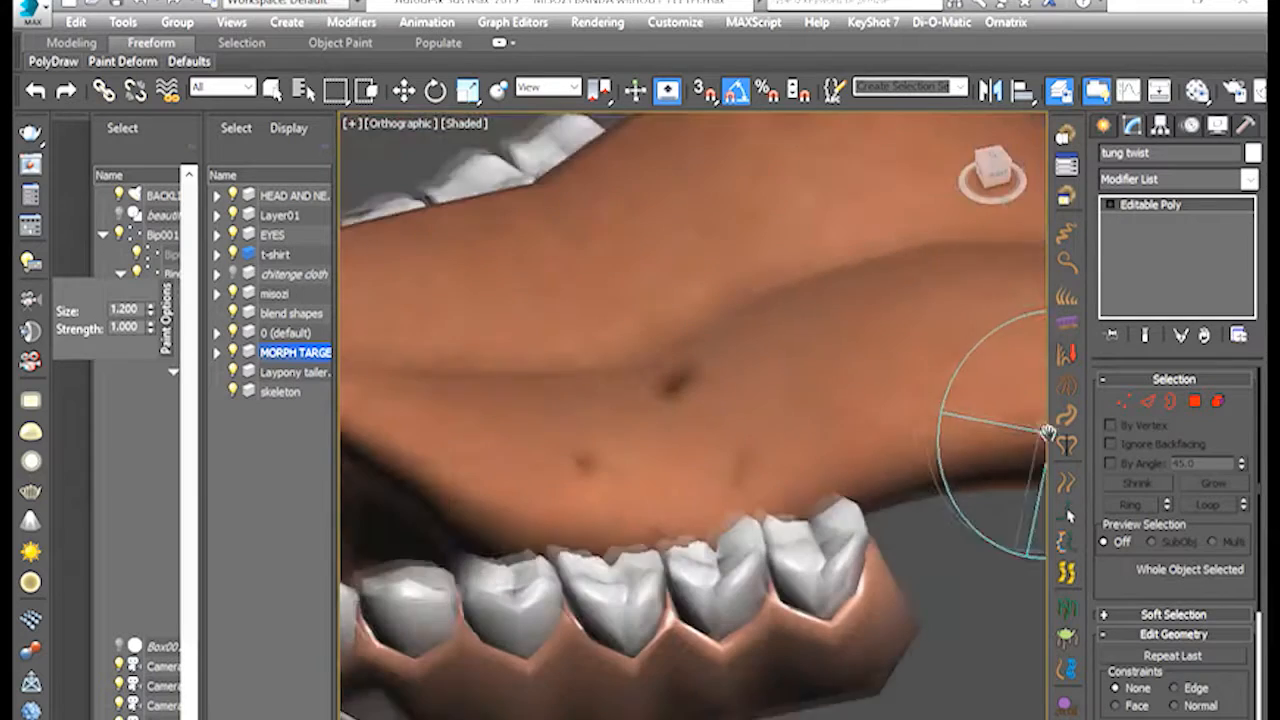
drag(1045, 430, 645, 490)
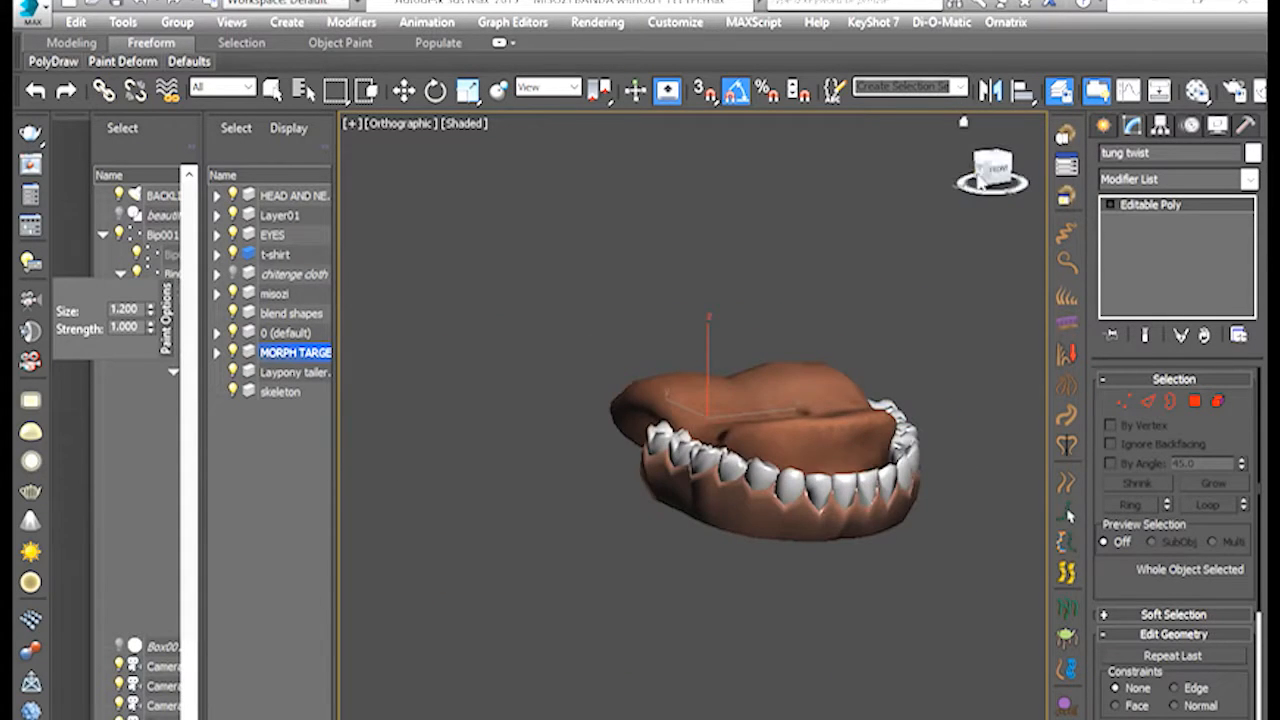
drag(780, 440, 720, 460)
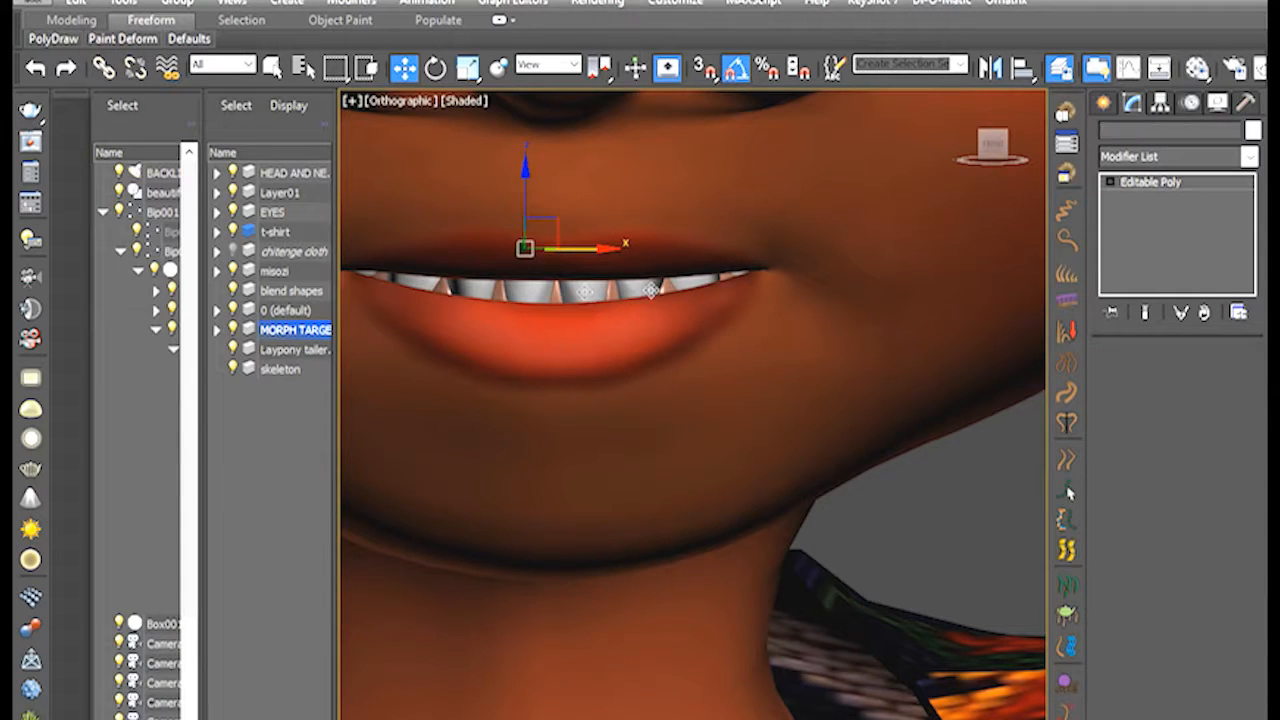
Add a Morpher modifier to MISOZI-TEETH from the Modifier List
click(1253, 156)
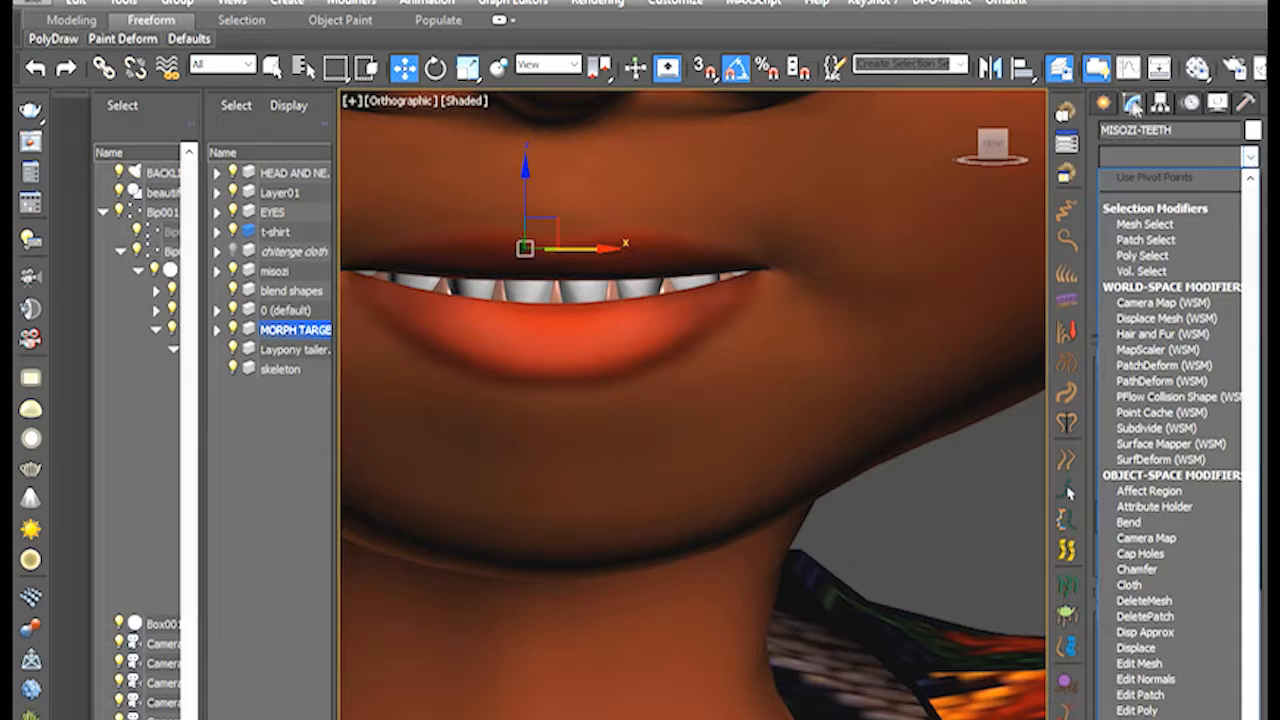
click(1252, 156)
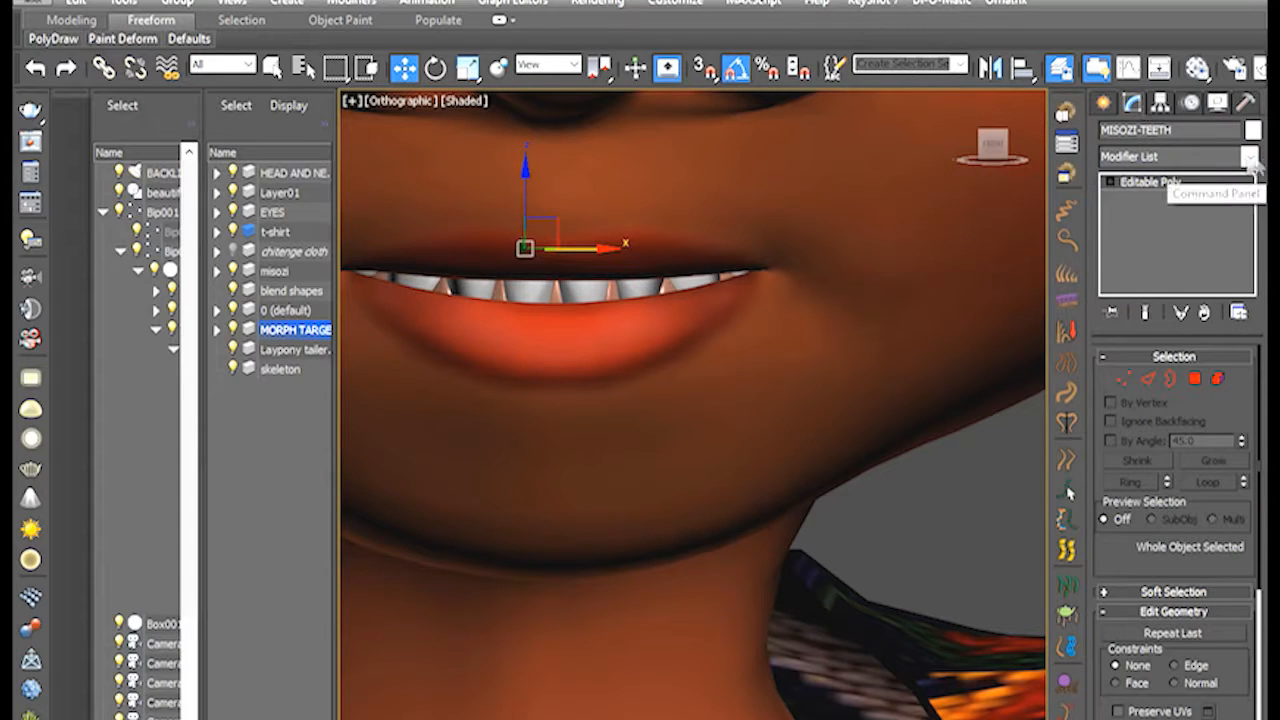
click(1251, 157)
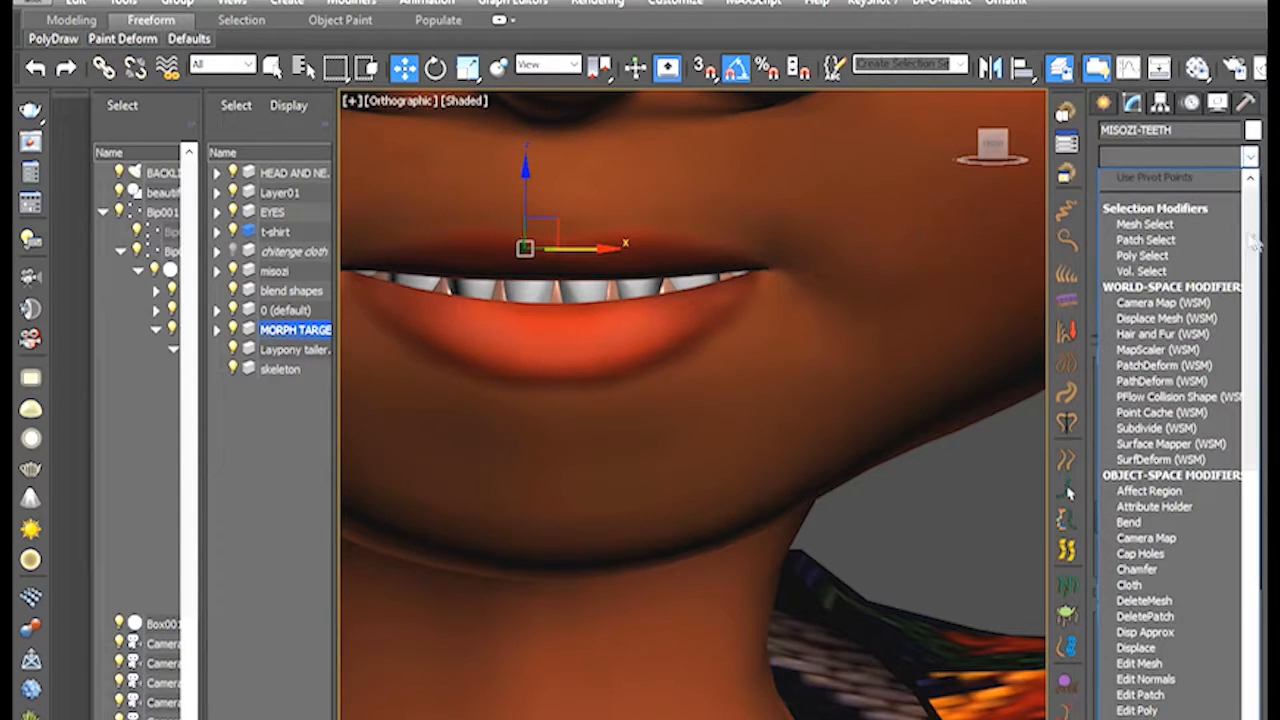
scroll(down, 3)
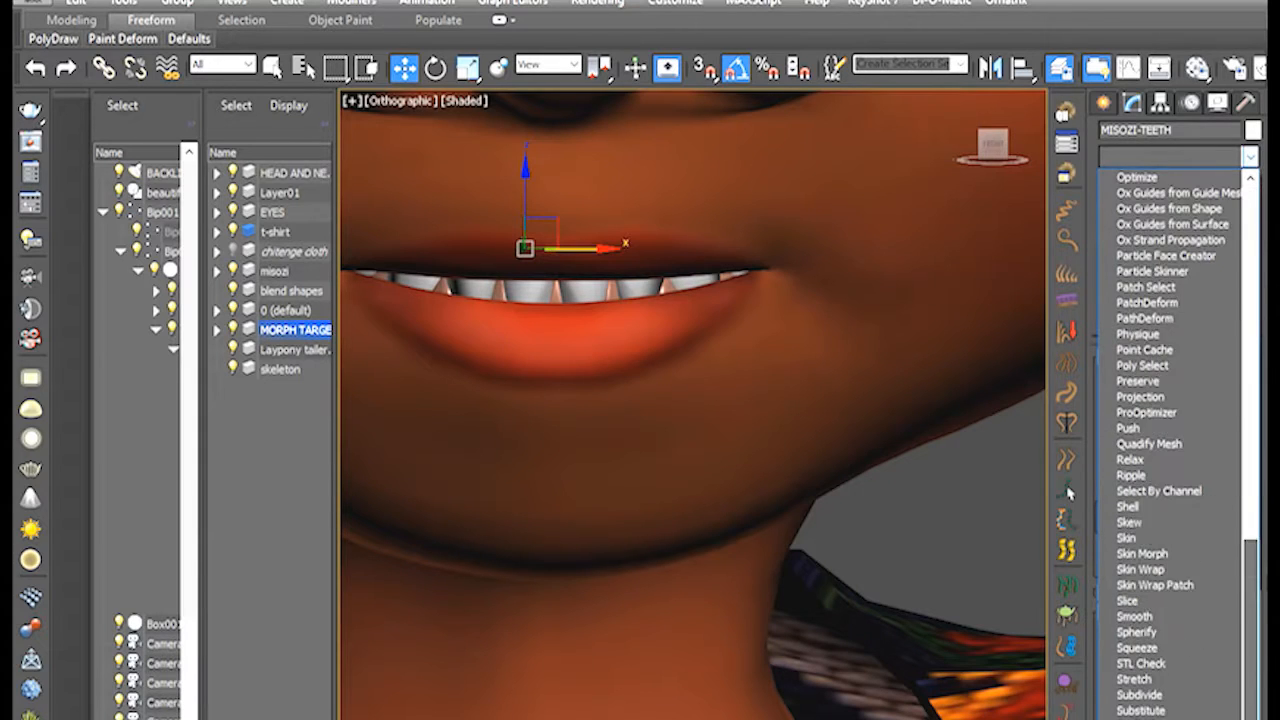
scroll(down, 3)
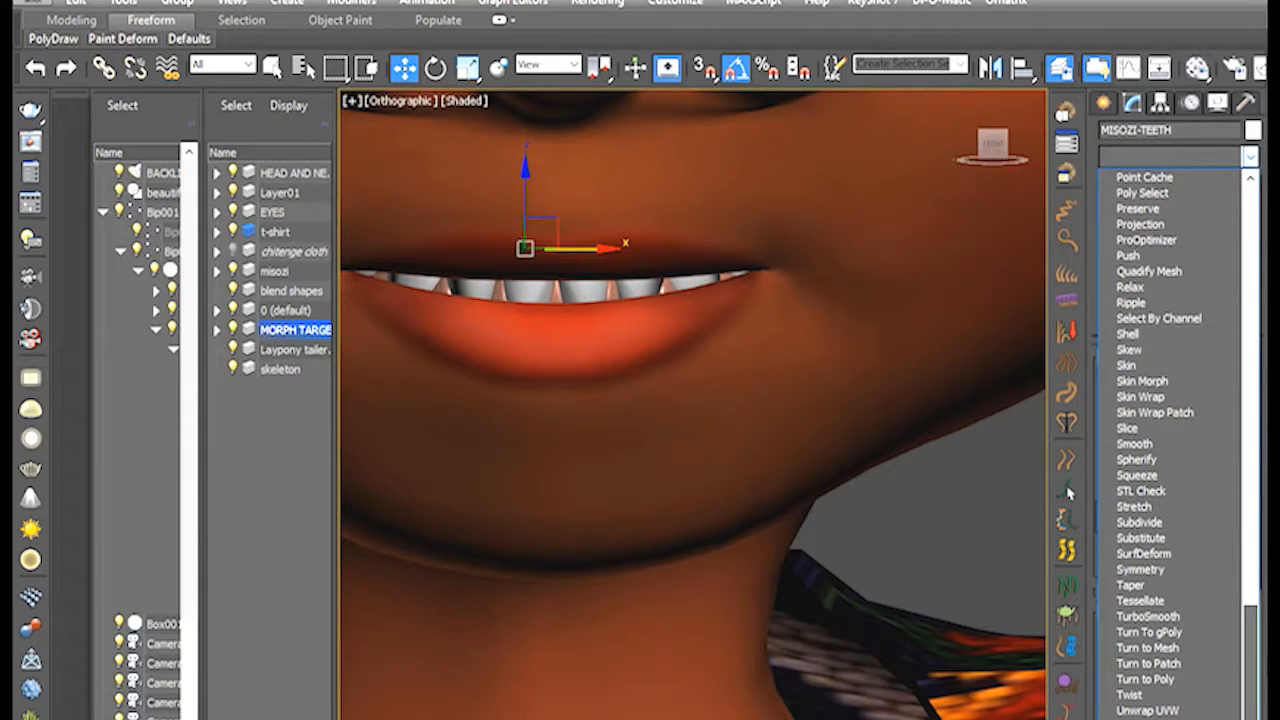
scroll(up, 3)
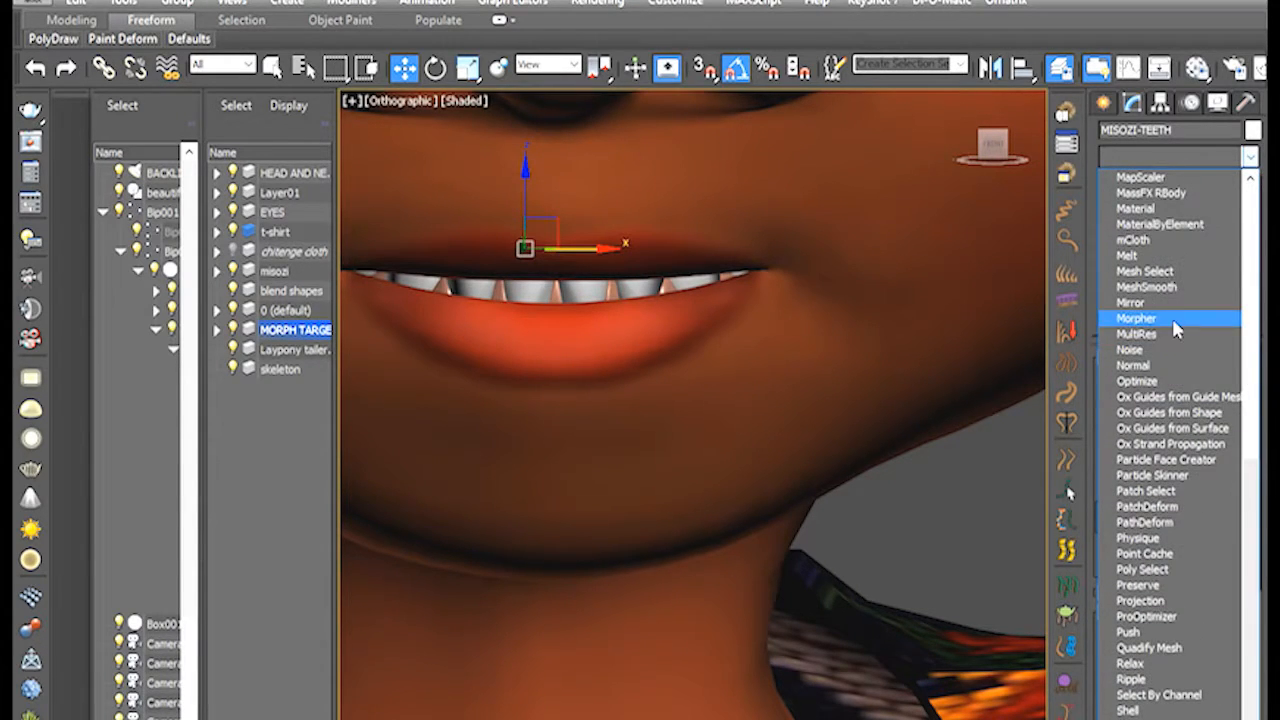
click(1135, 318)
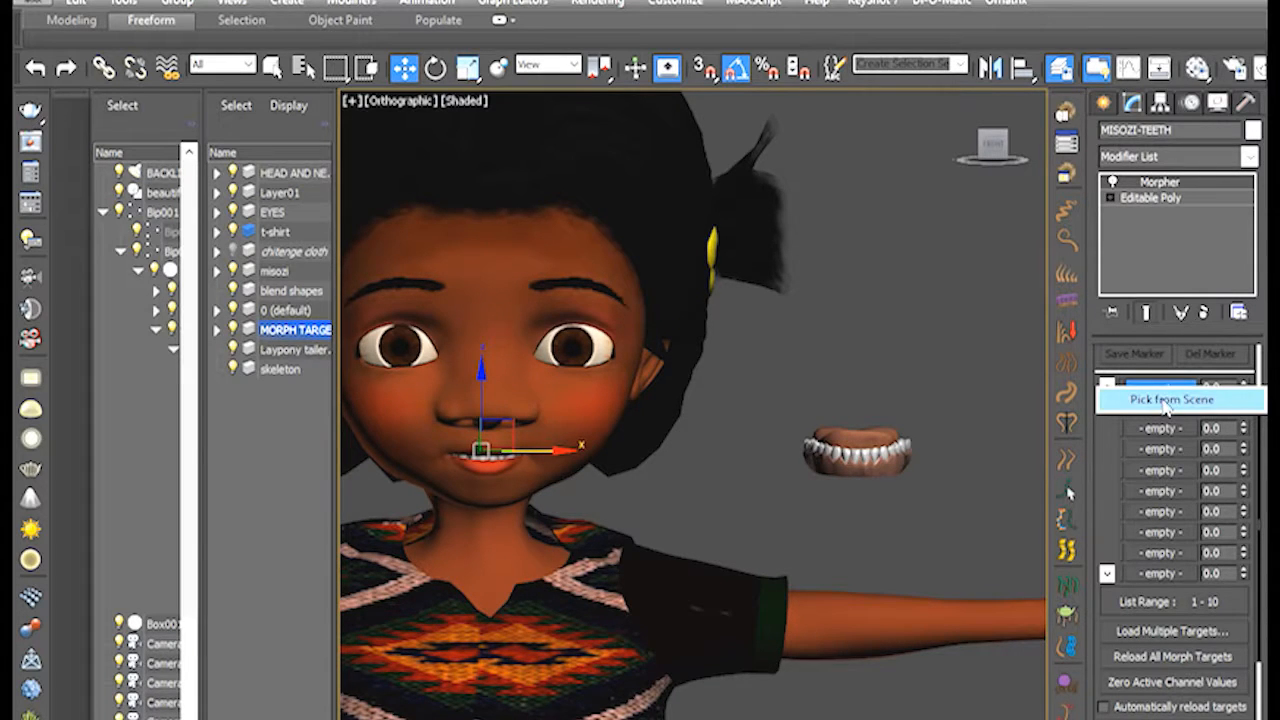
Load the tung twist copy into the first empty Morpher channel via Pick from Scene
click(1171, 399)
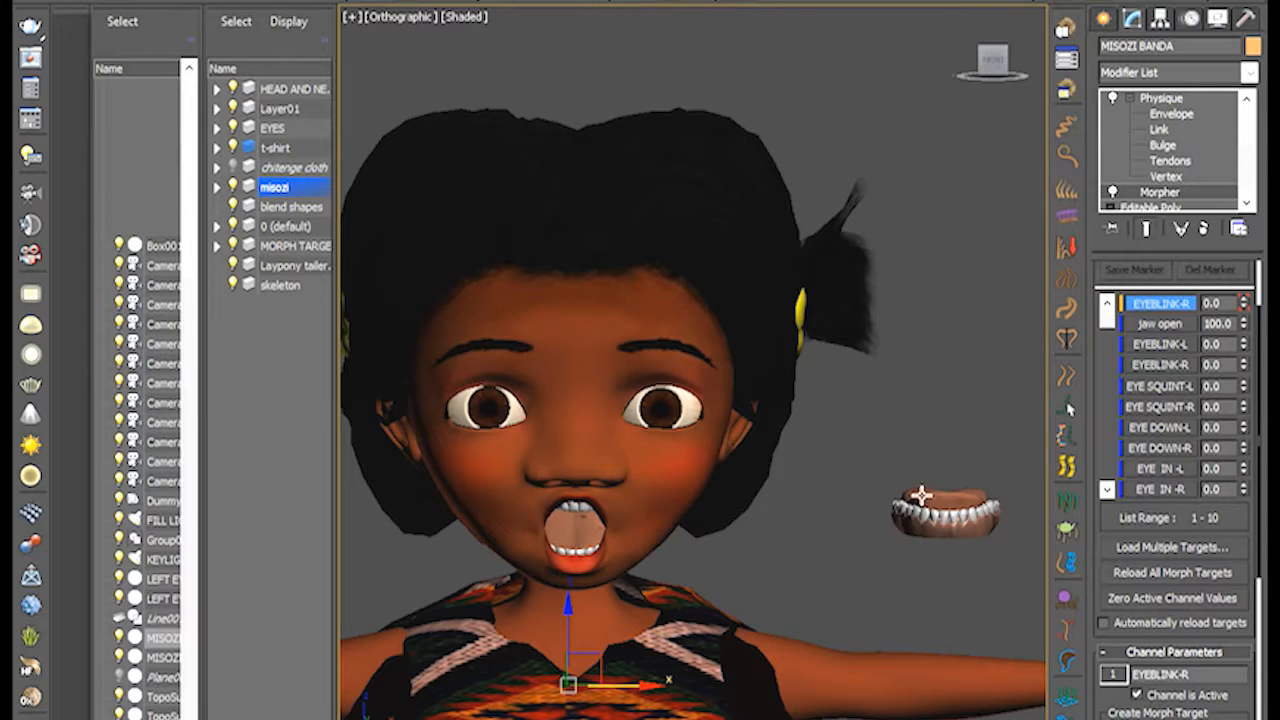
mouse_move(740, 558)
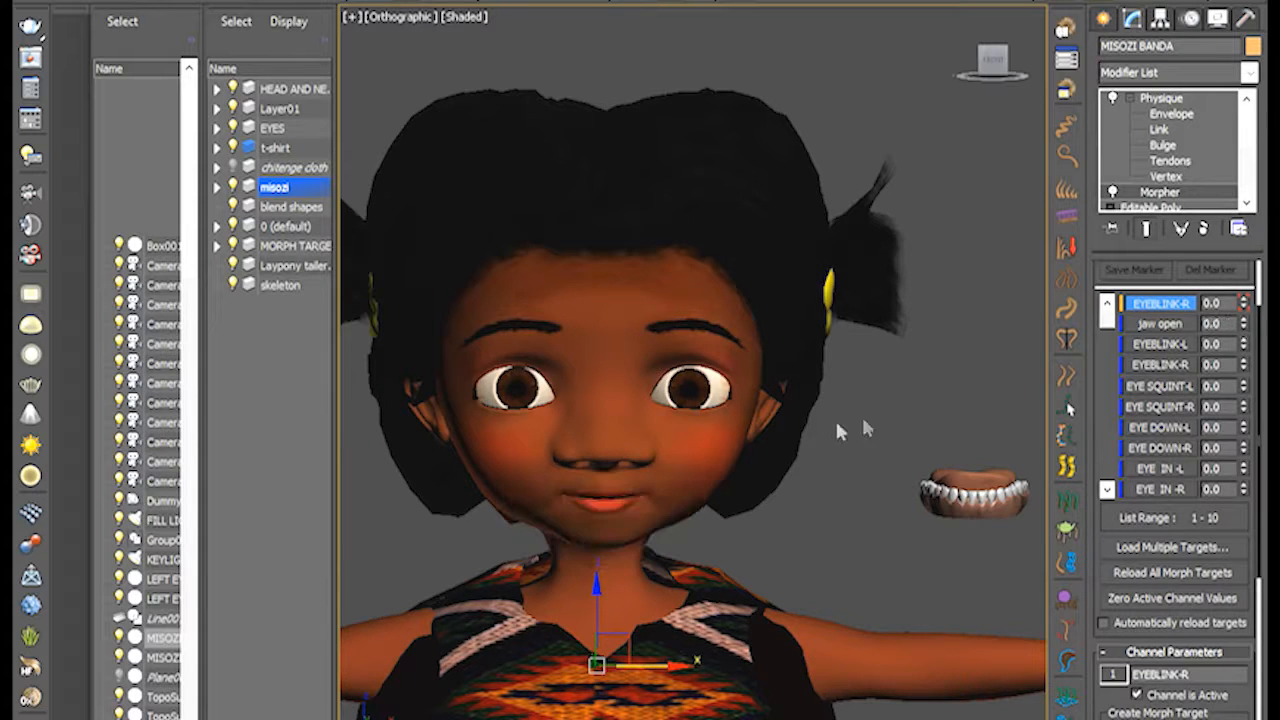
Start wiring Misozi's jaw open Morpher channel from its right-click Wire Parameters menu
scroll(down, 3)
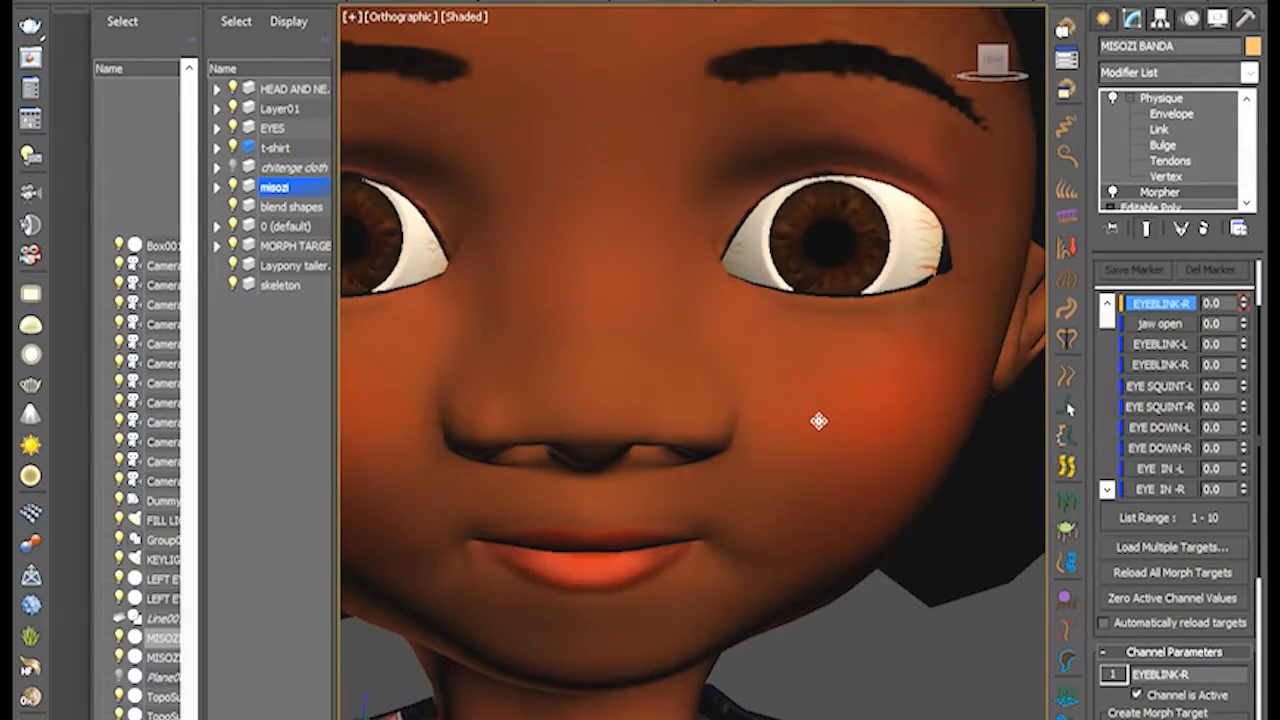
right_click(819, 420)
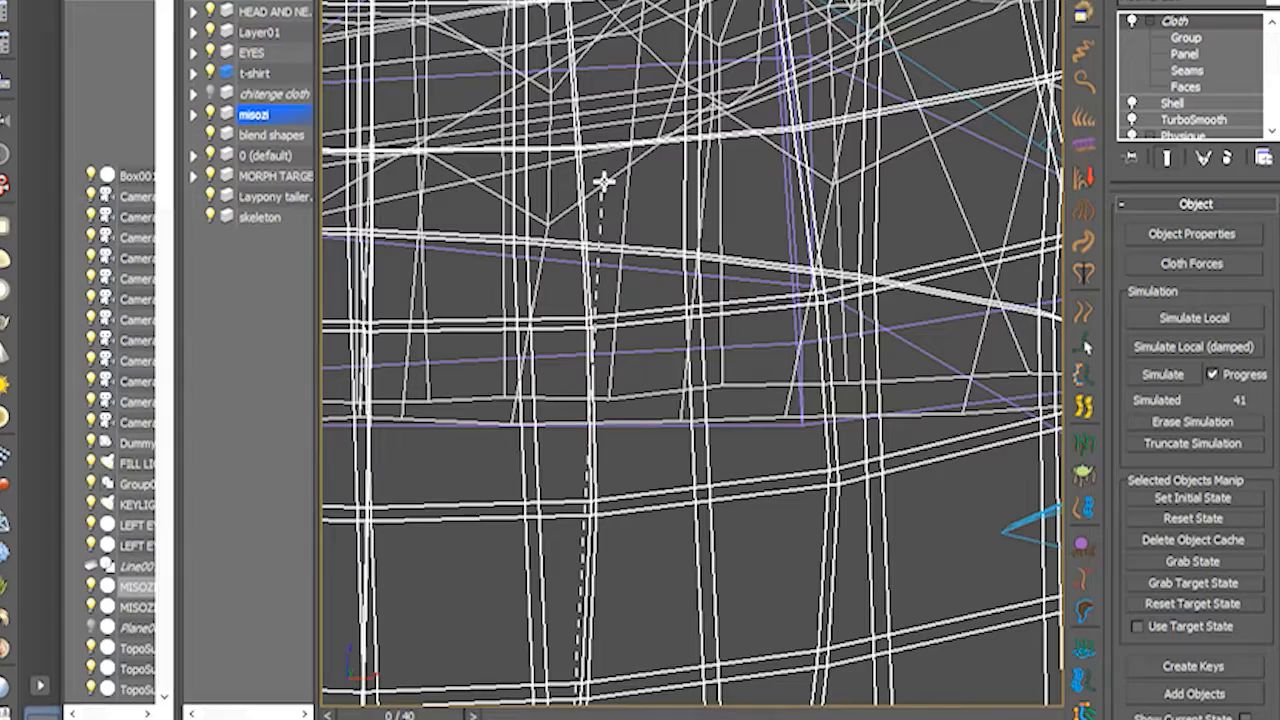
mouse_move(603, 182)
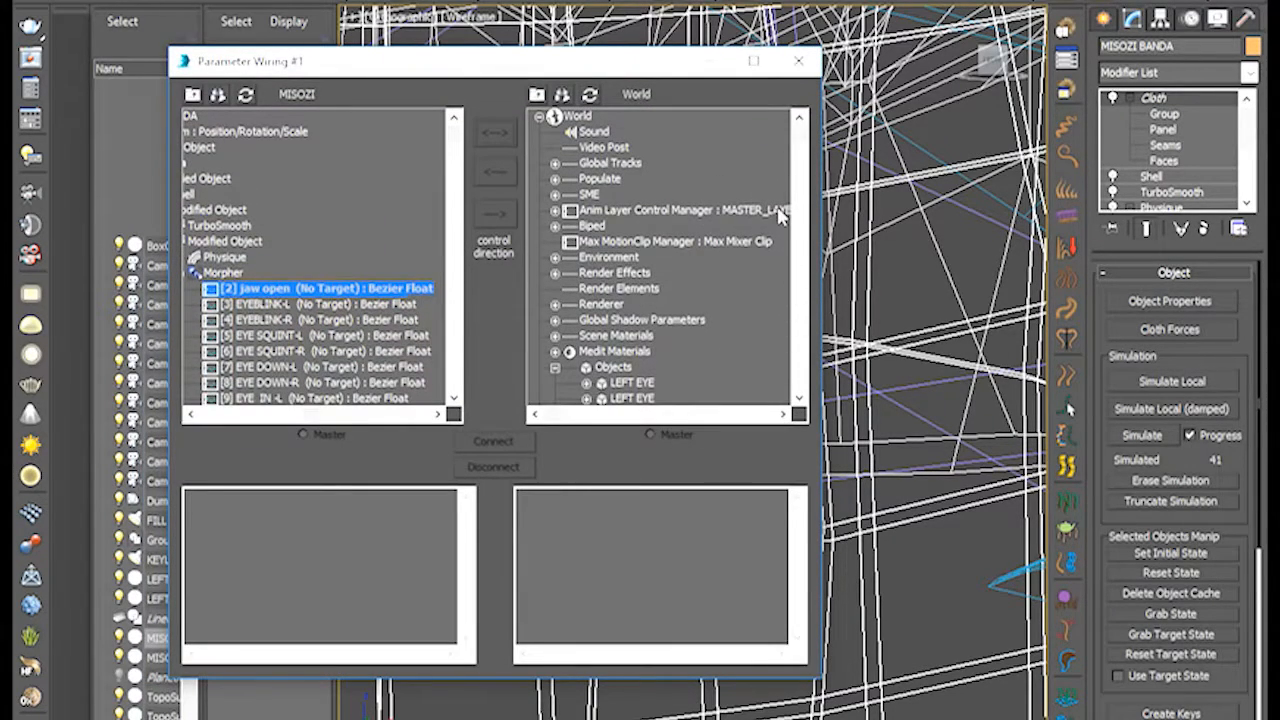
mouse_move(810, 235)
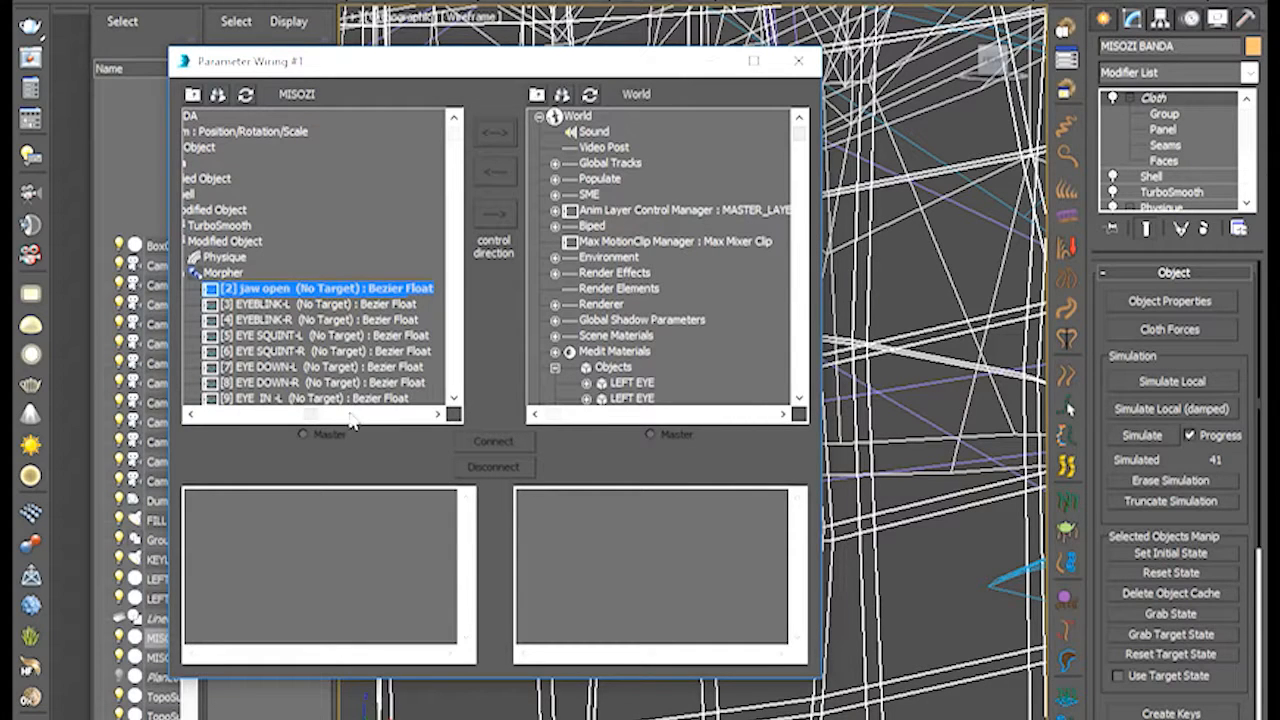
mouse_move(480, 305)
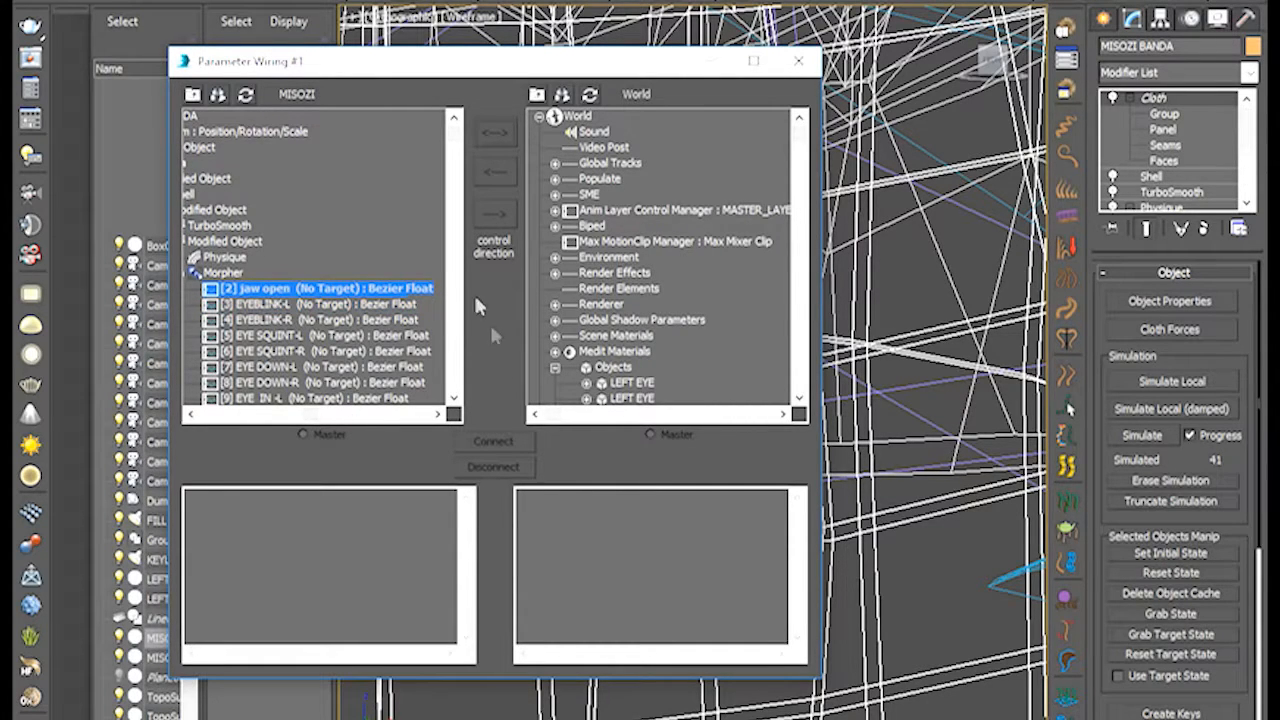
mouse_move(500, 398)
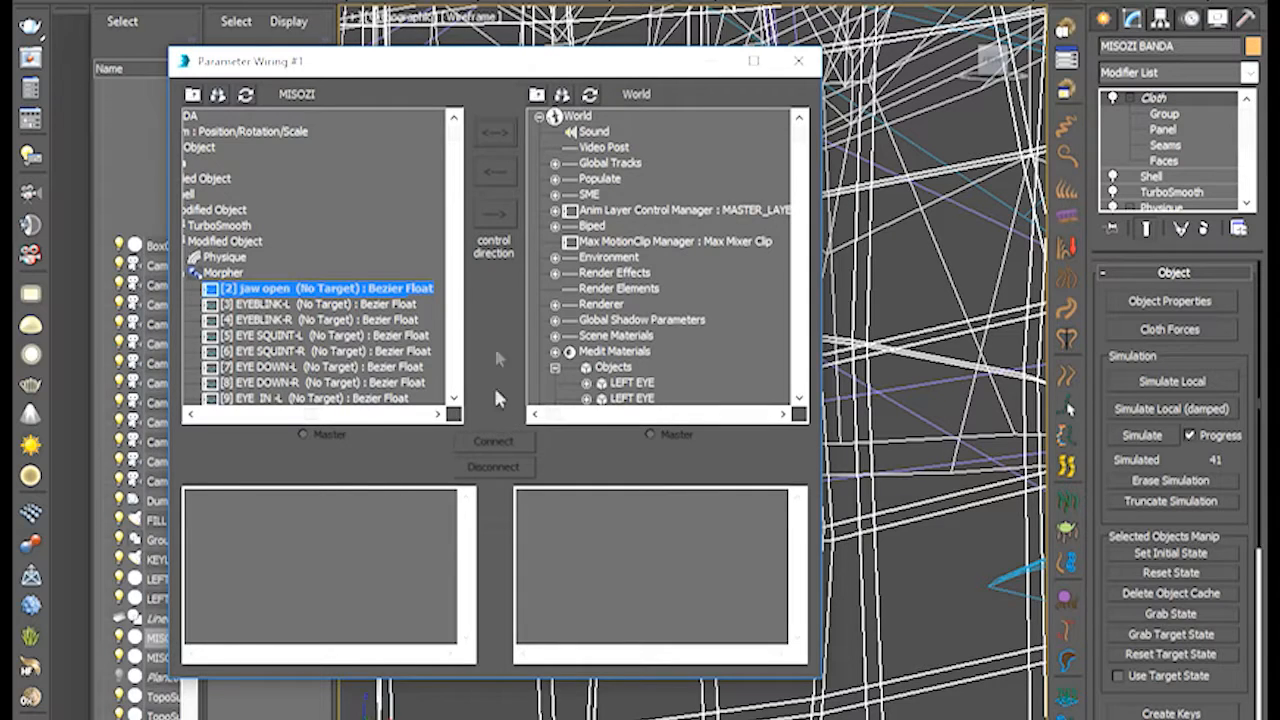
mouse_move(740, 250)
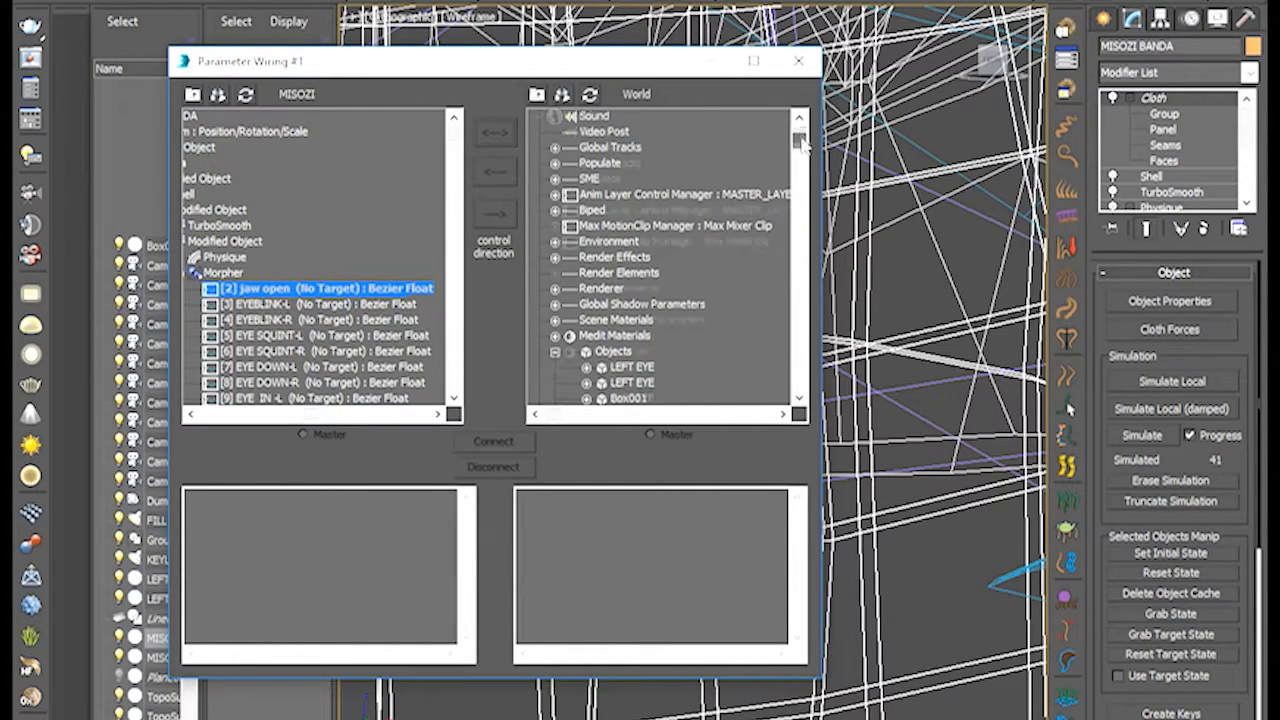
In Parameter Wiring, expand MISOZI-TEETH > Modified Object > Morpher to reveal tung twist
scroll(down, 3)
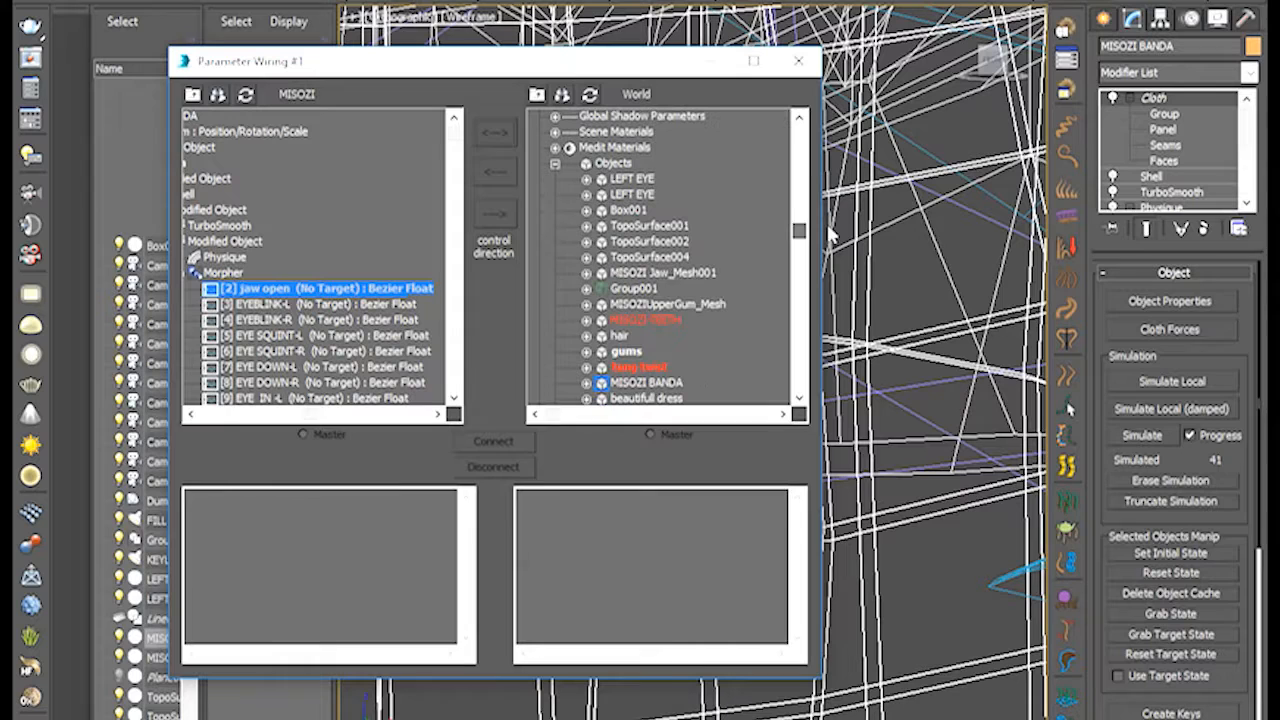
scroll(down, 3)
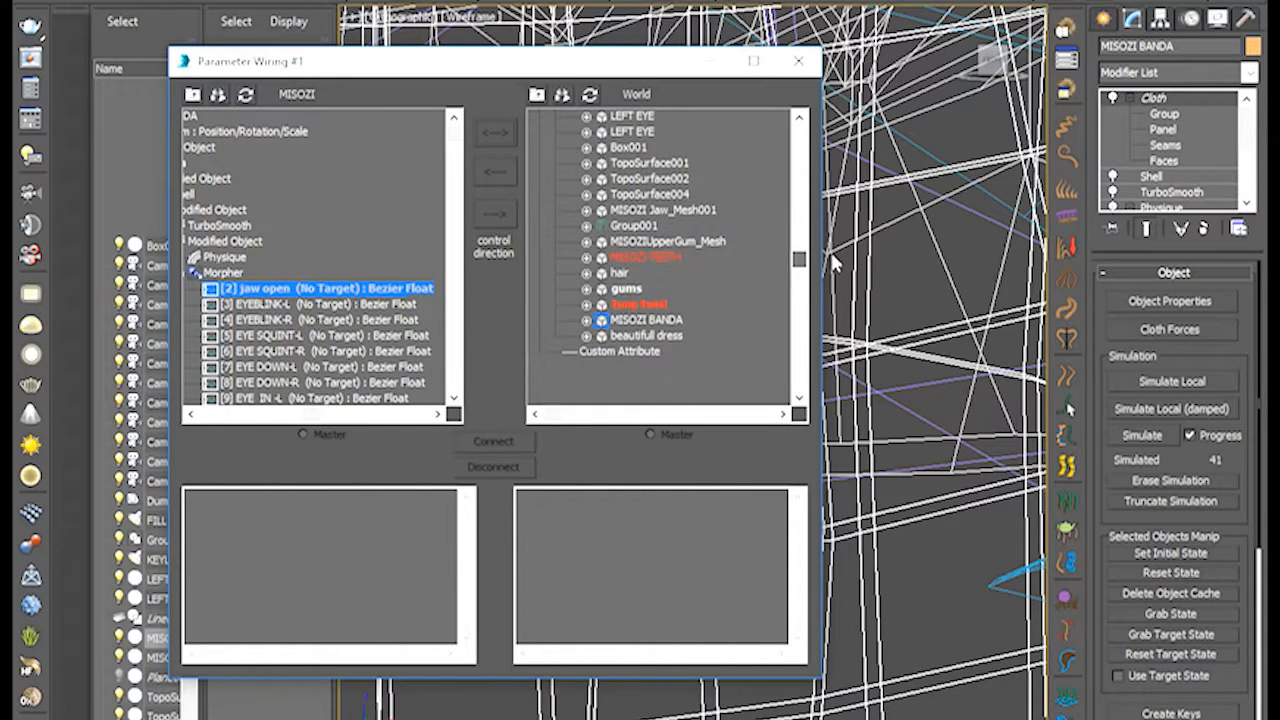
mouse_move(595, 262)
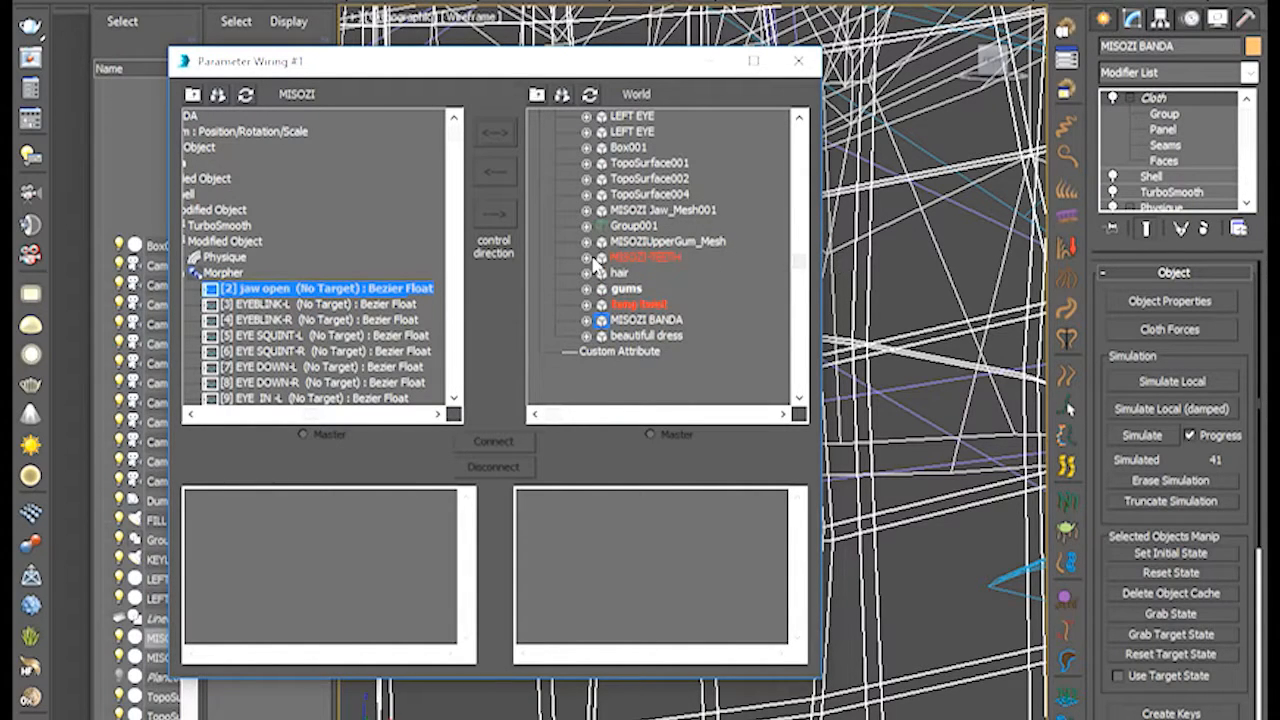
click(588, 257)
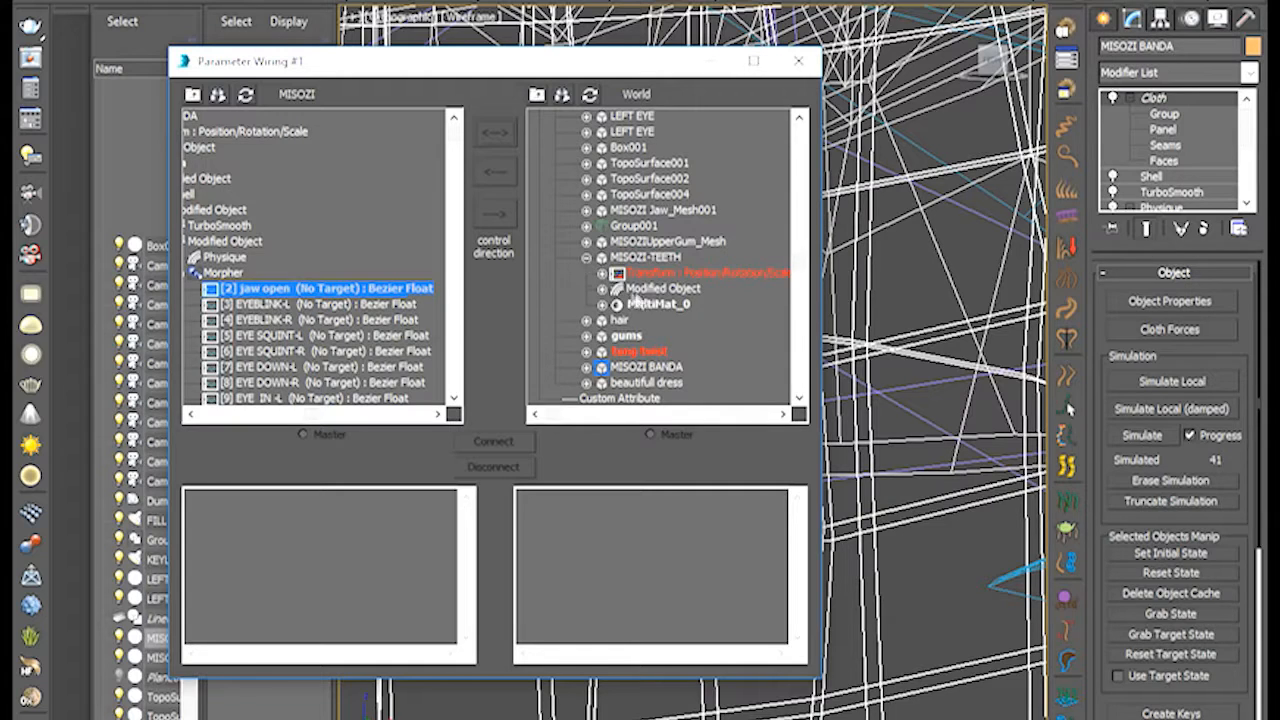
mouse_move(668, 298)
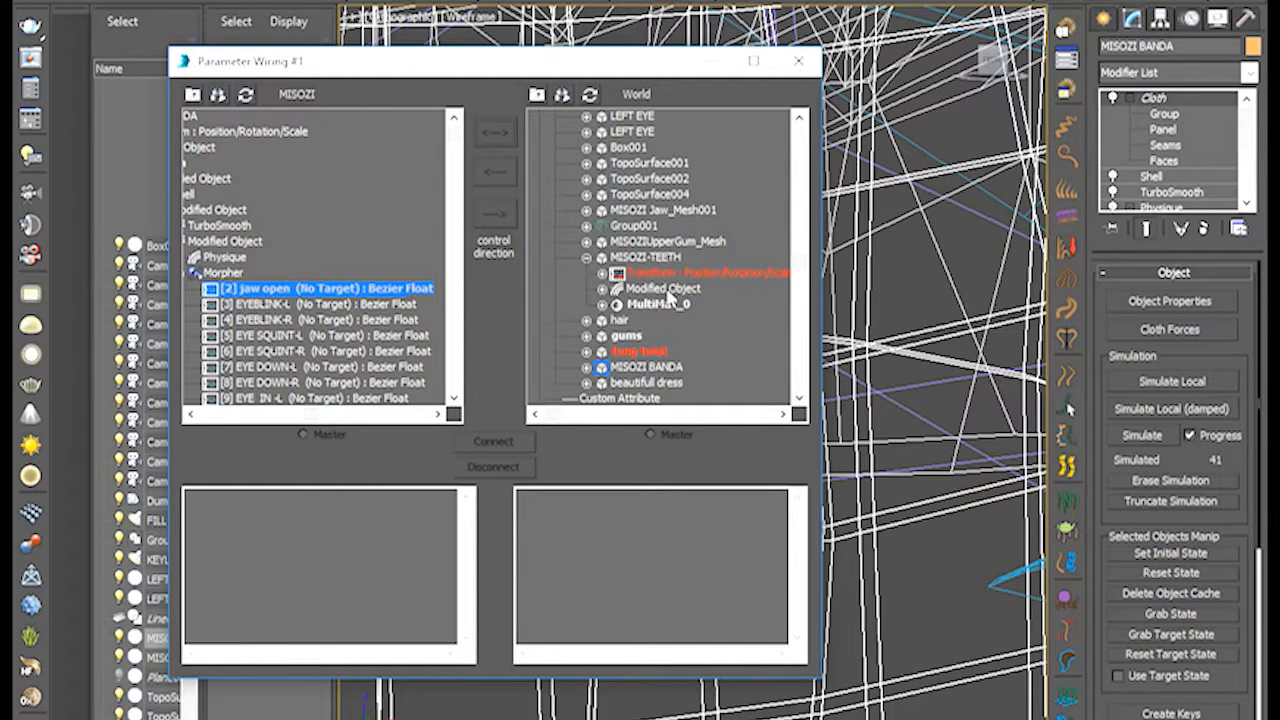
click(601, 288)
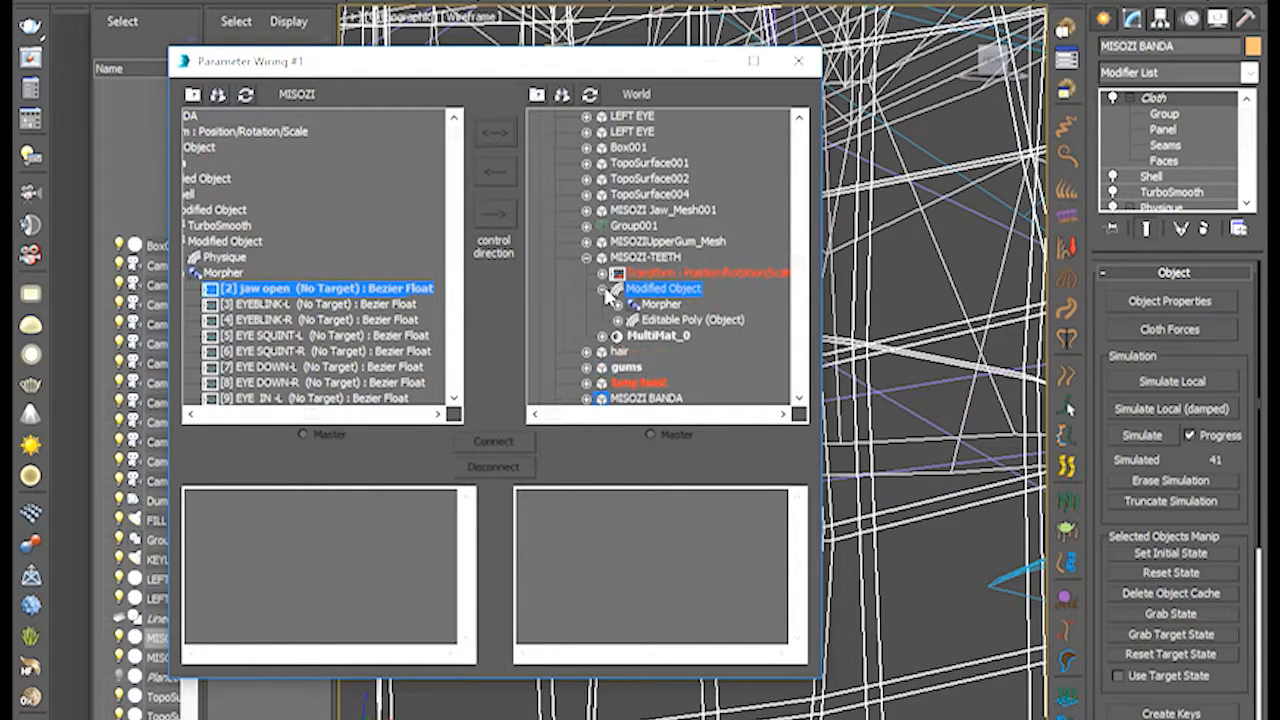
mouse_move(705, 303)
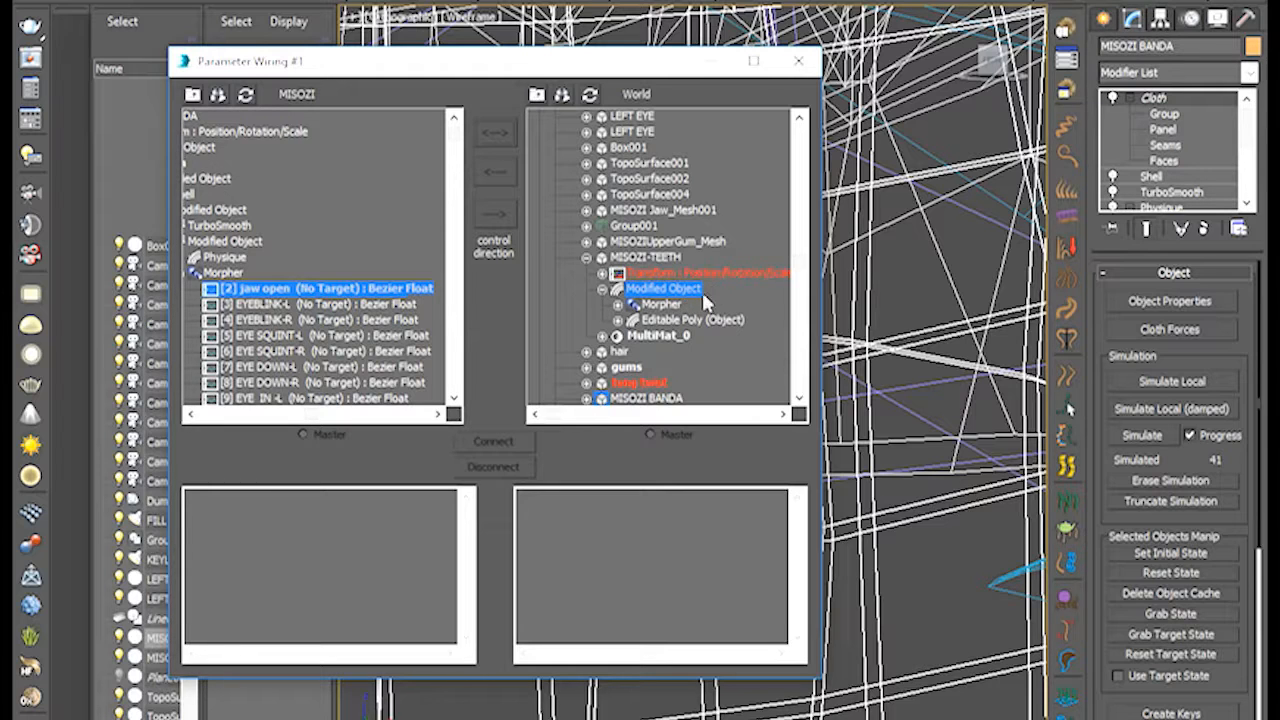
mouse_move(670, 310)
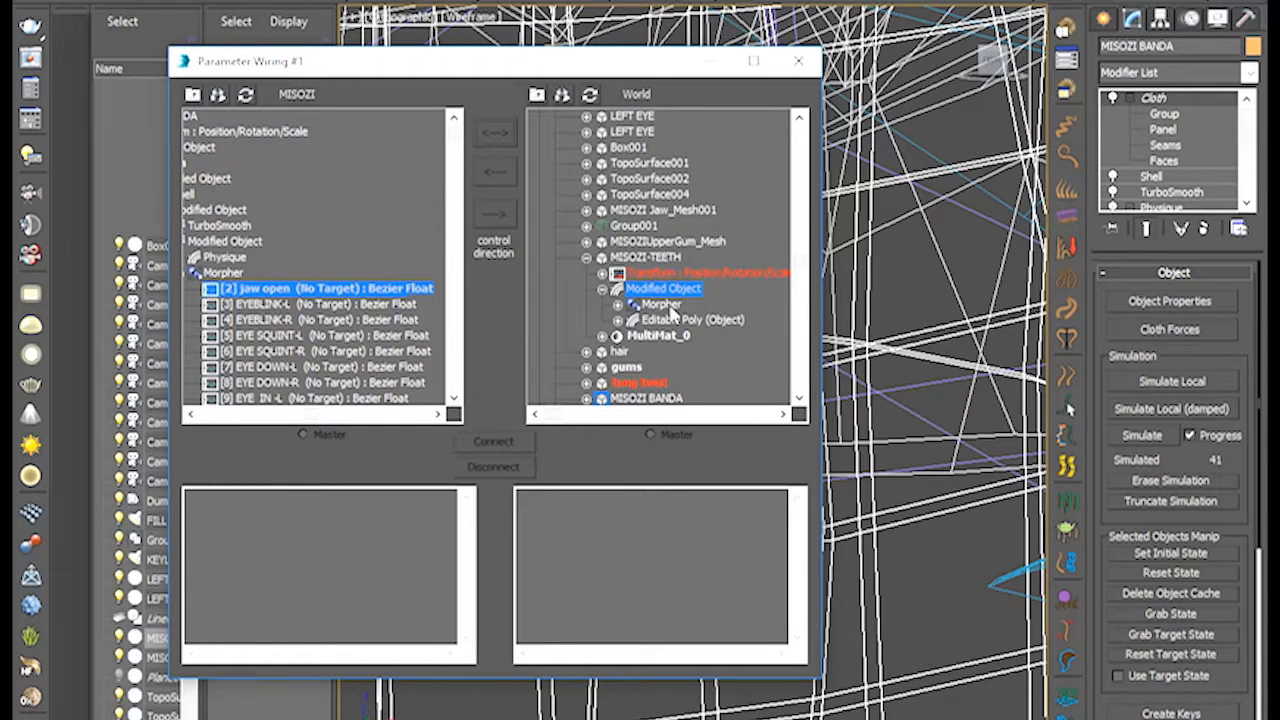
click(634, 304)
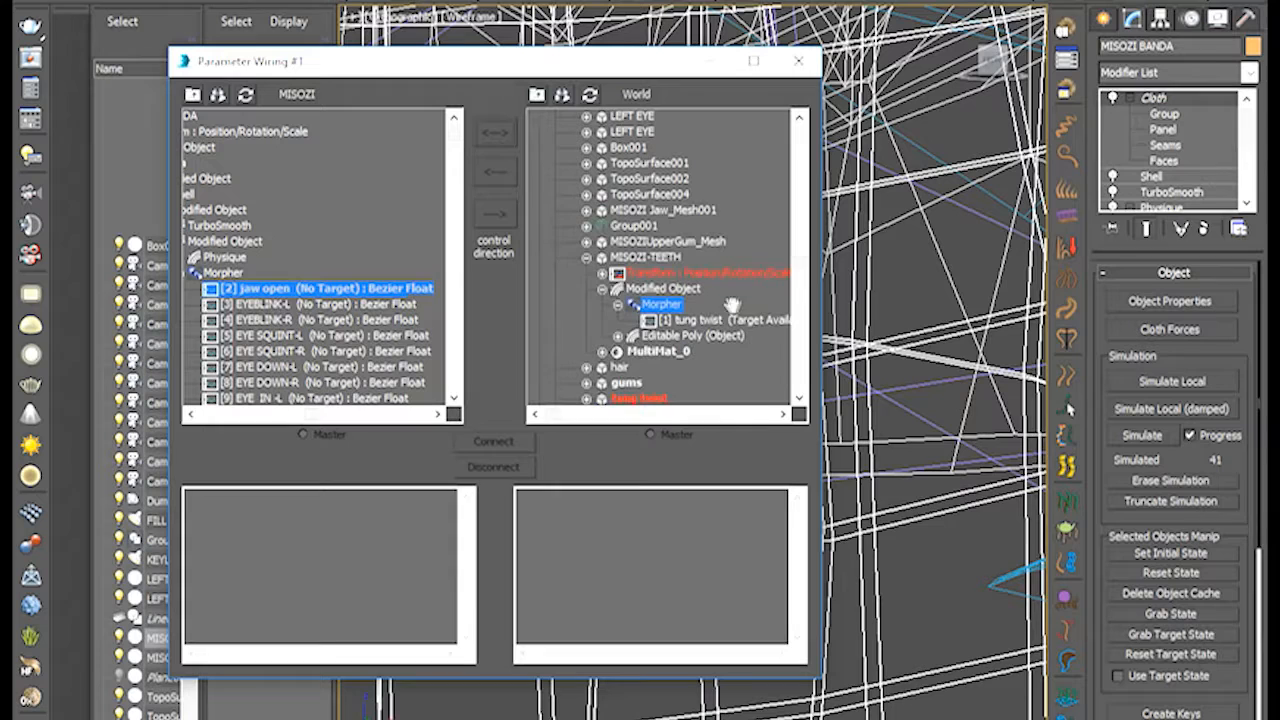
scroll(down, 3)
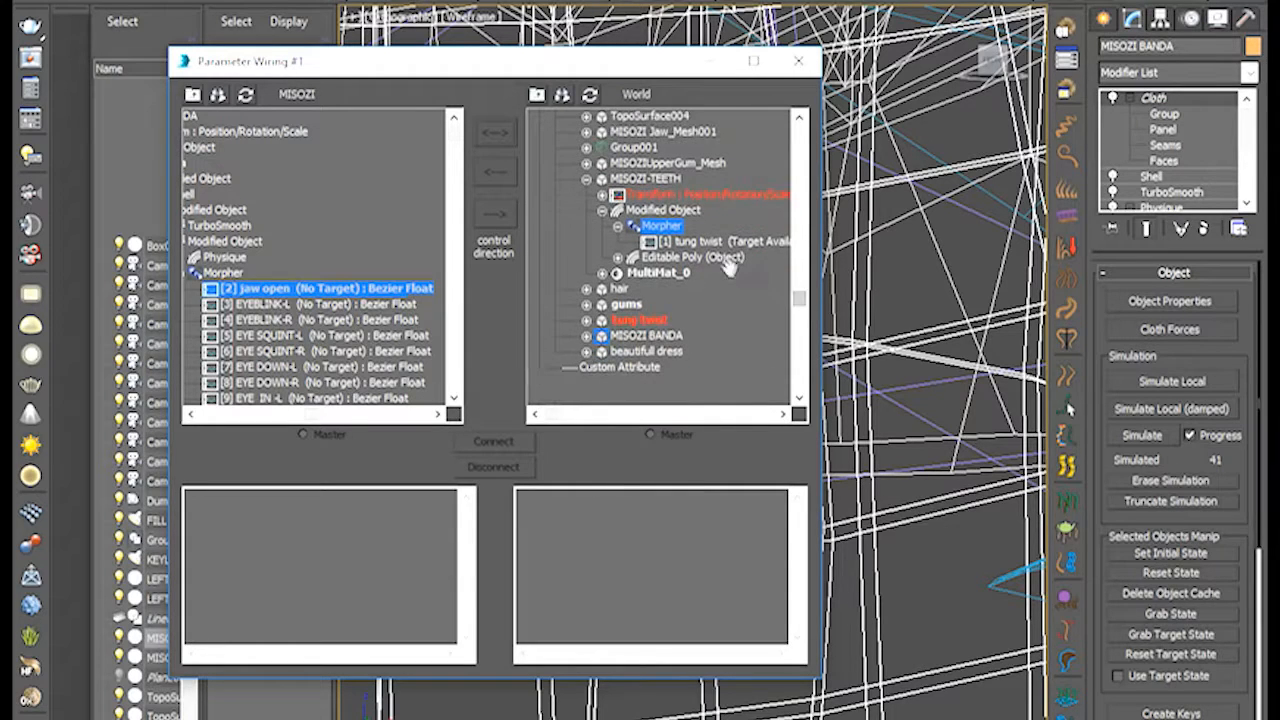
Connect jaw open one-way to the teeth Morpher's tung twist channel
click(720, 242)
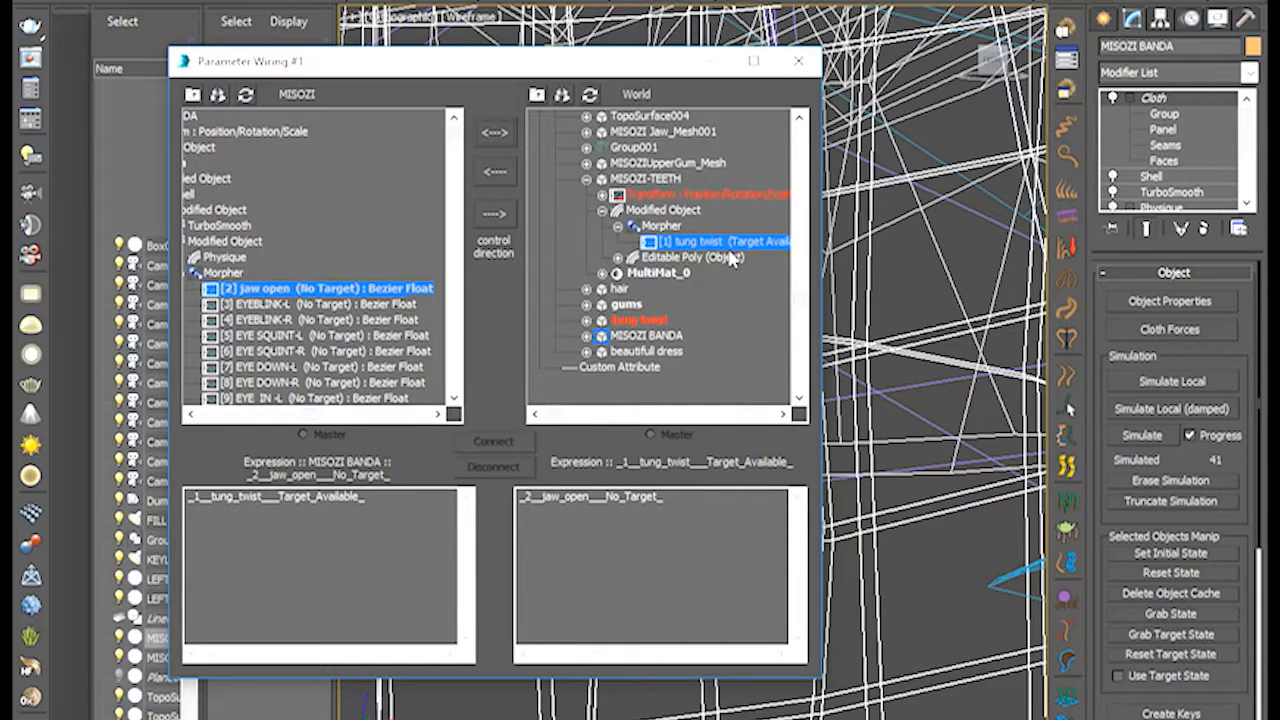
mouse_move(680, 275)
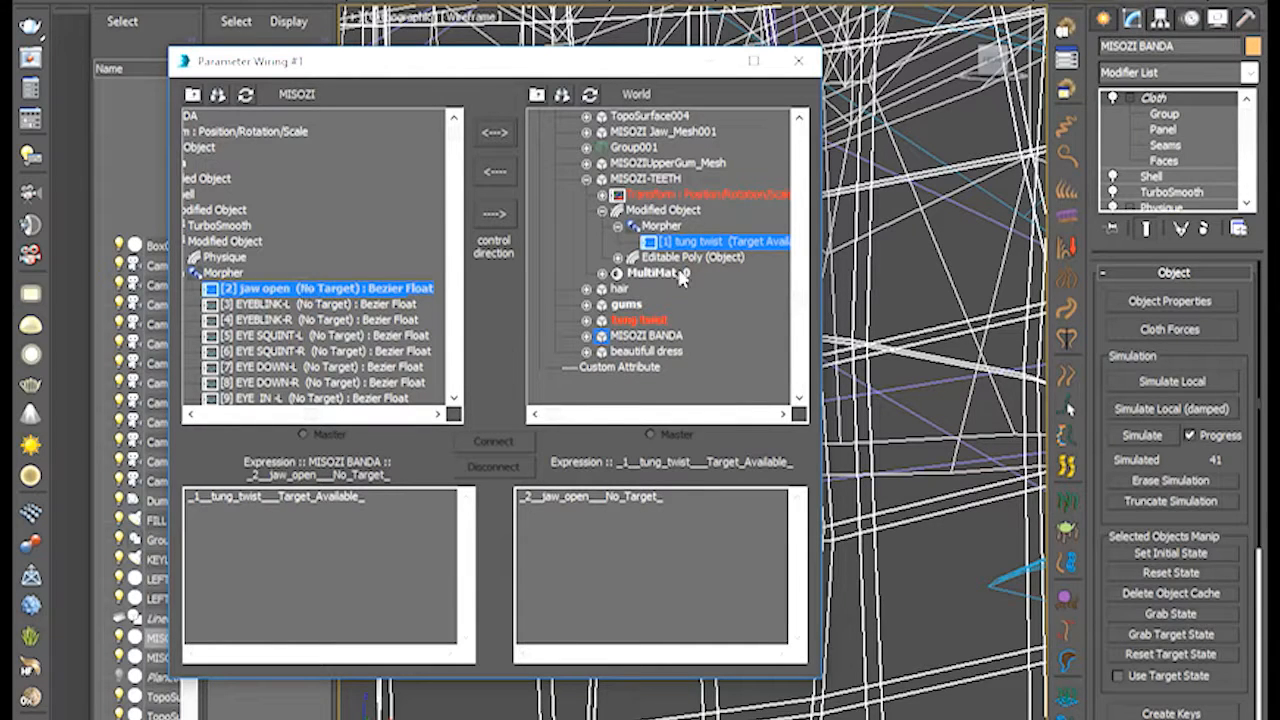
mouse_move(495, 213)
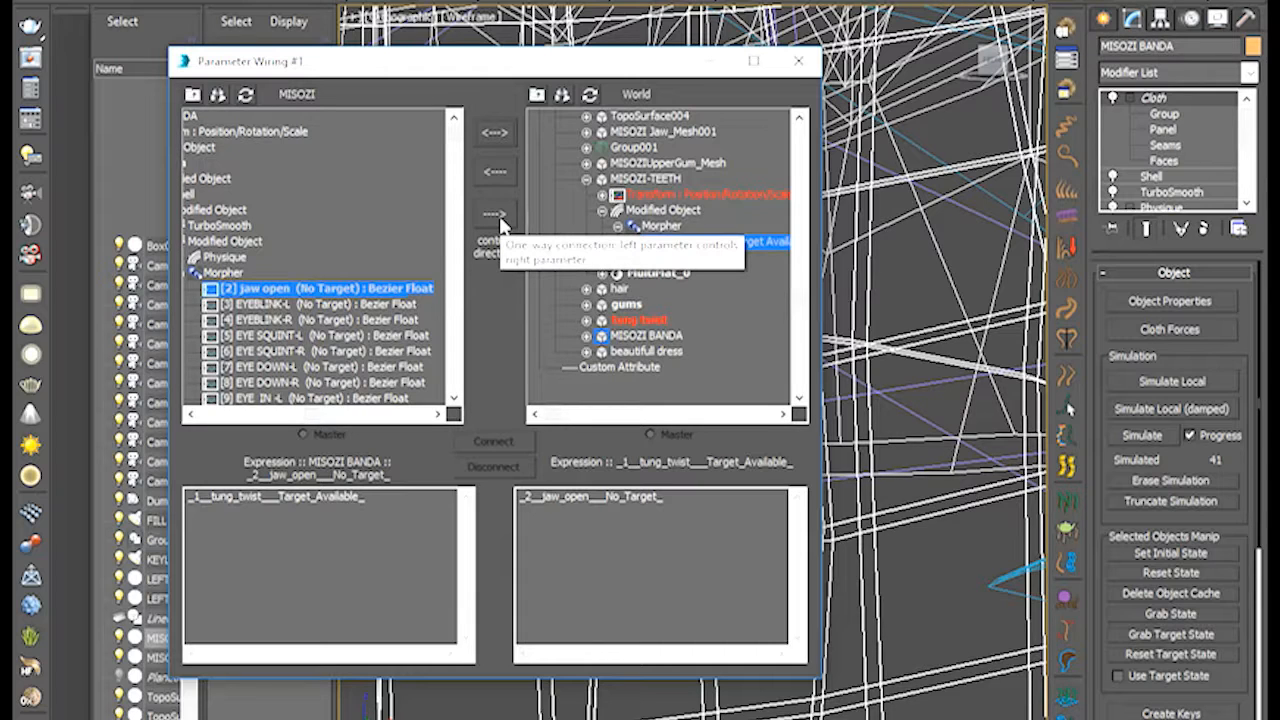
click(710, 241)
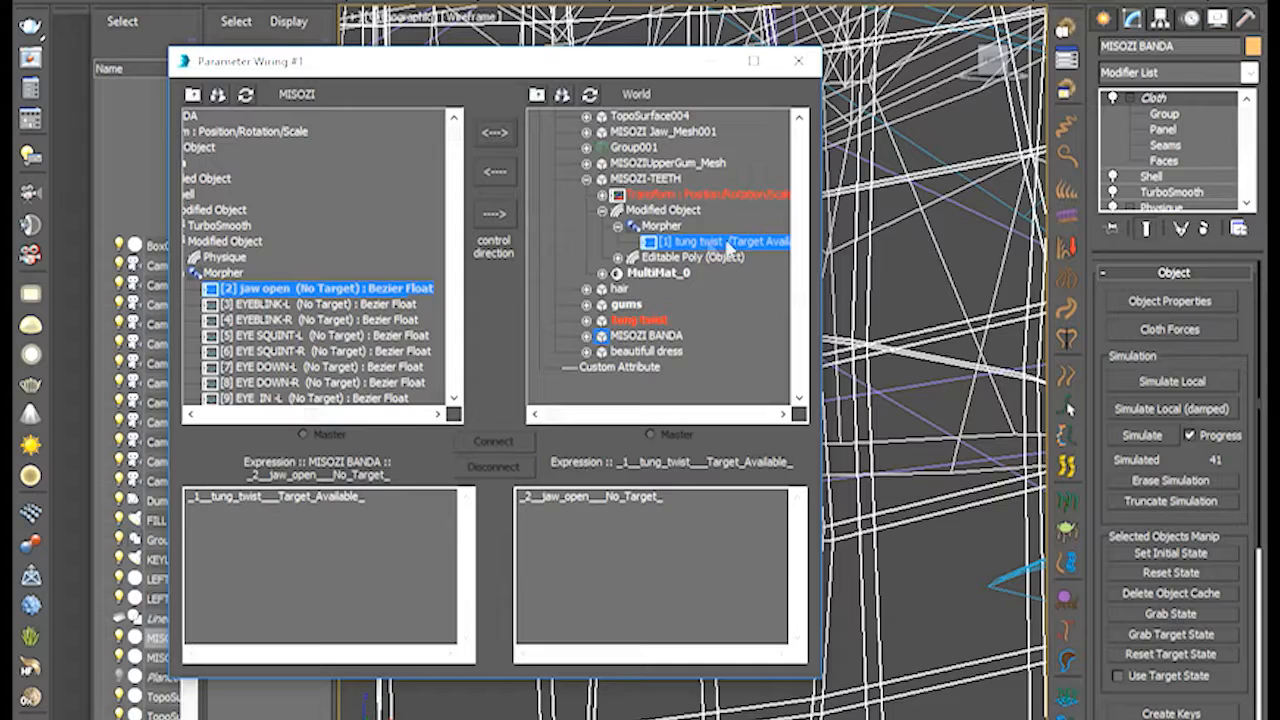
mouse_move(720, 248)
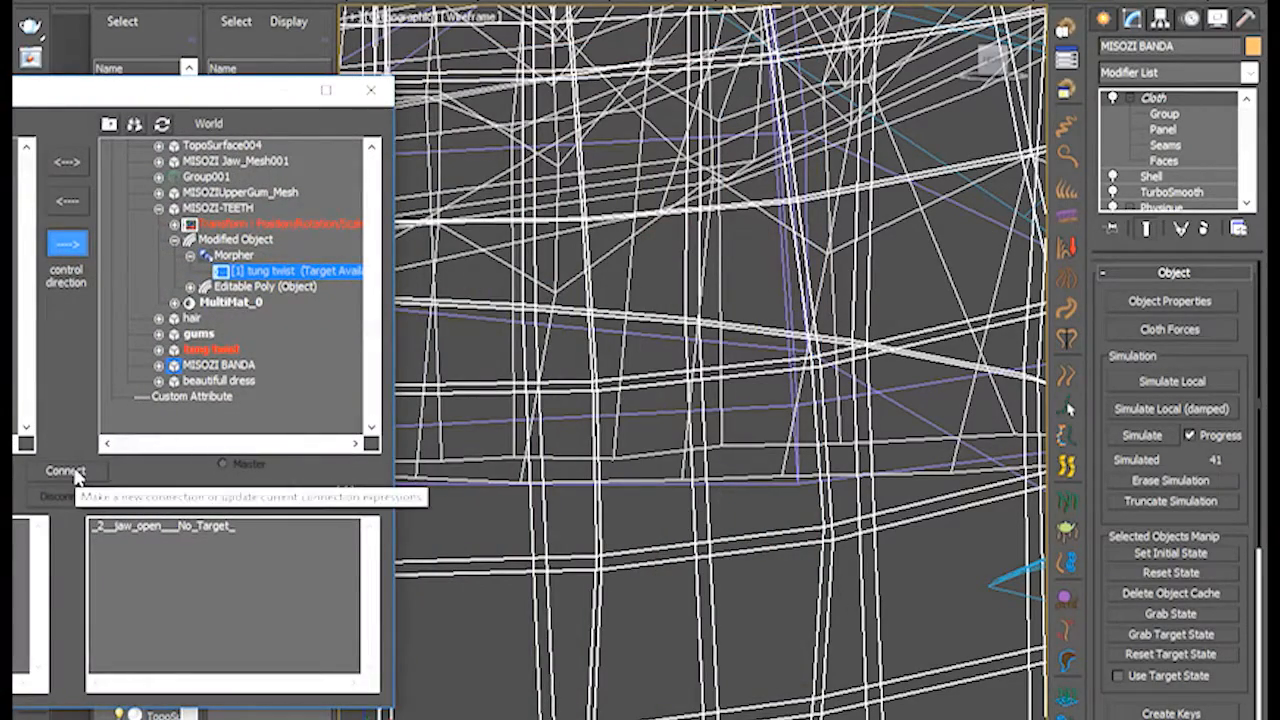
click(66, 470)
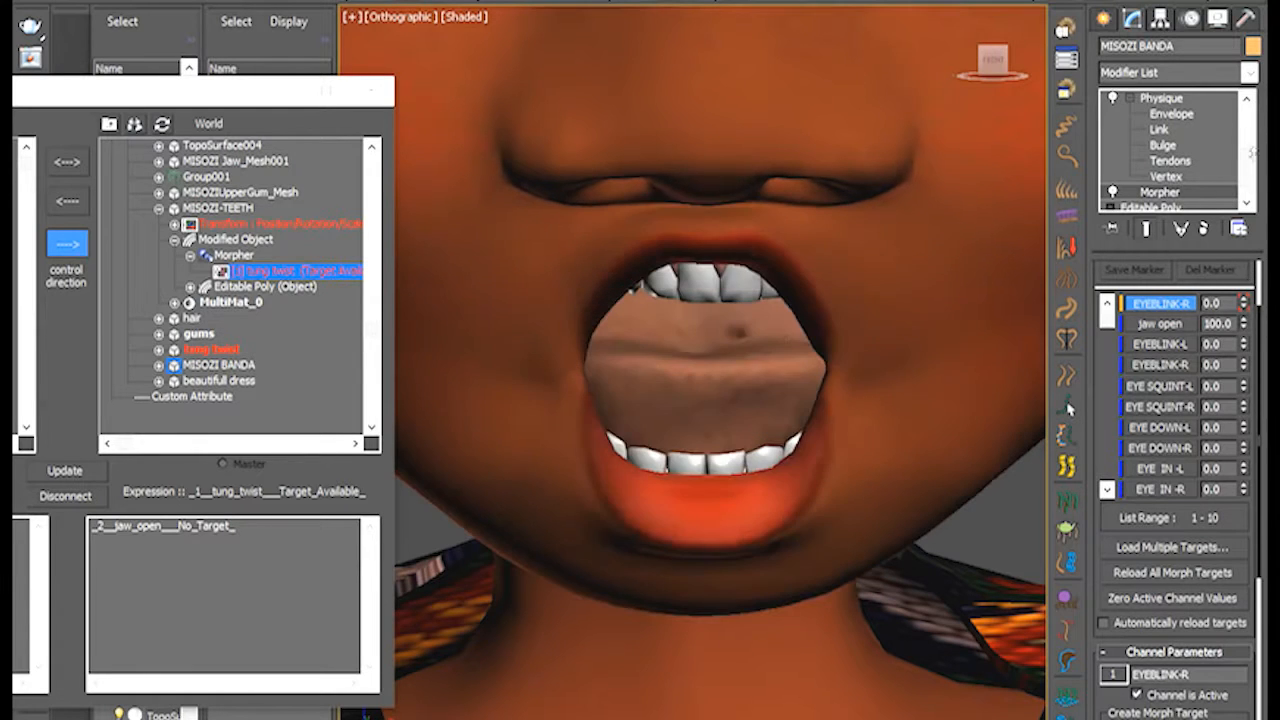
Test the wire by changing jaw open, then set it back to 100
click(1243, 323)
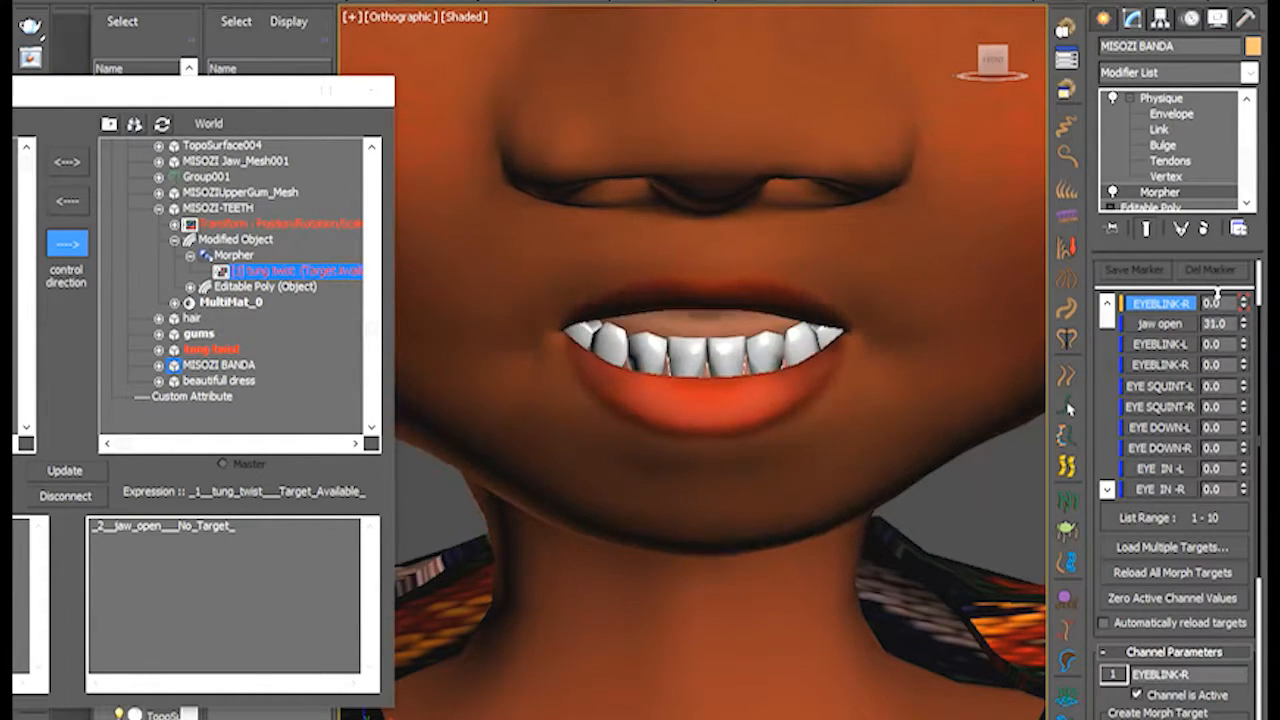
triple_click(1218, 323)
text(100)
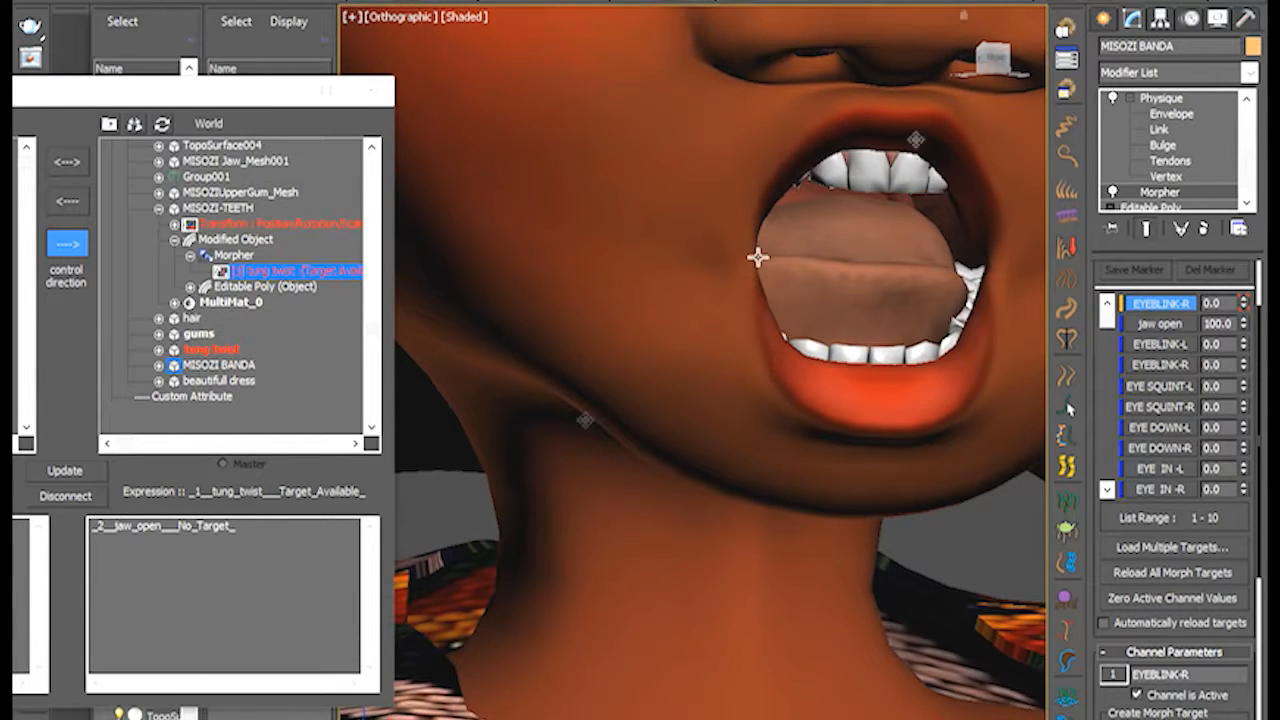
Divide the tung twist wire expression by 2, update it, and test with jaw open
click(230, 525)
text(/)
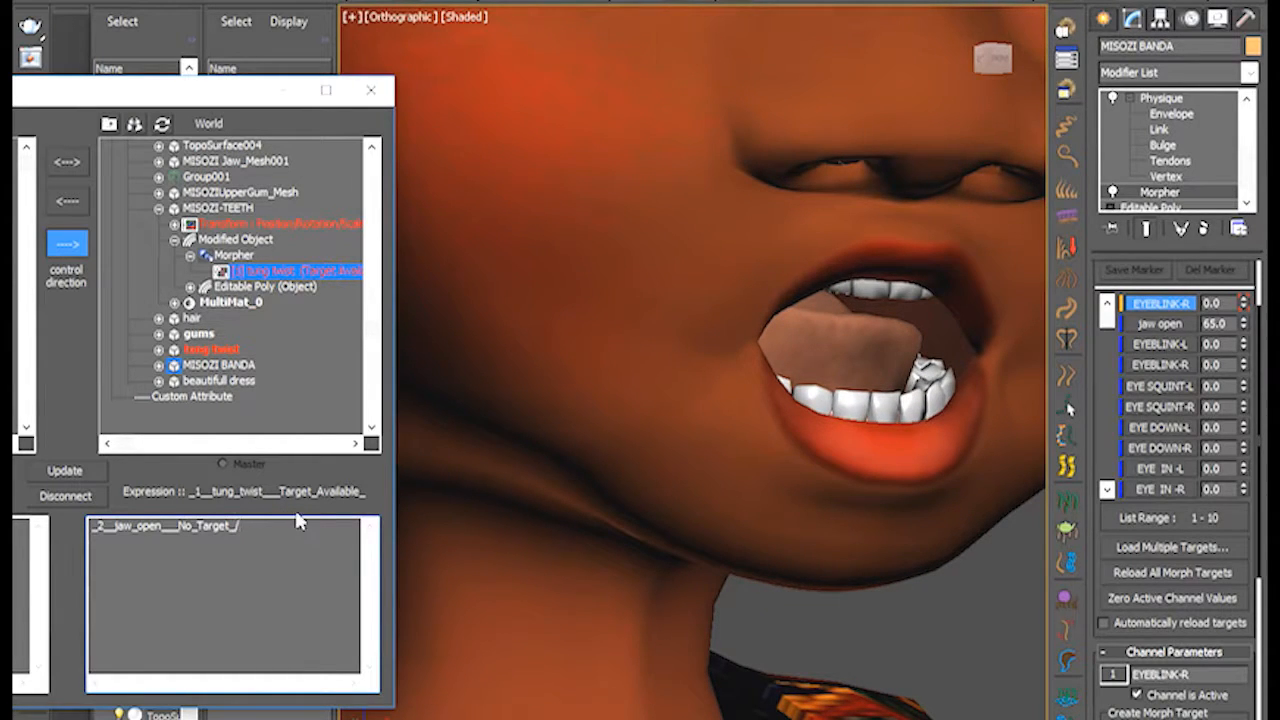
click(64, 470)
text(2)
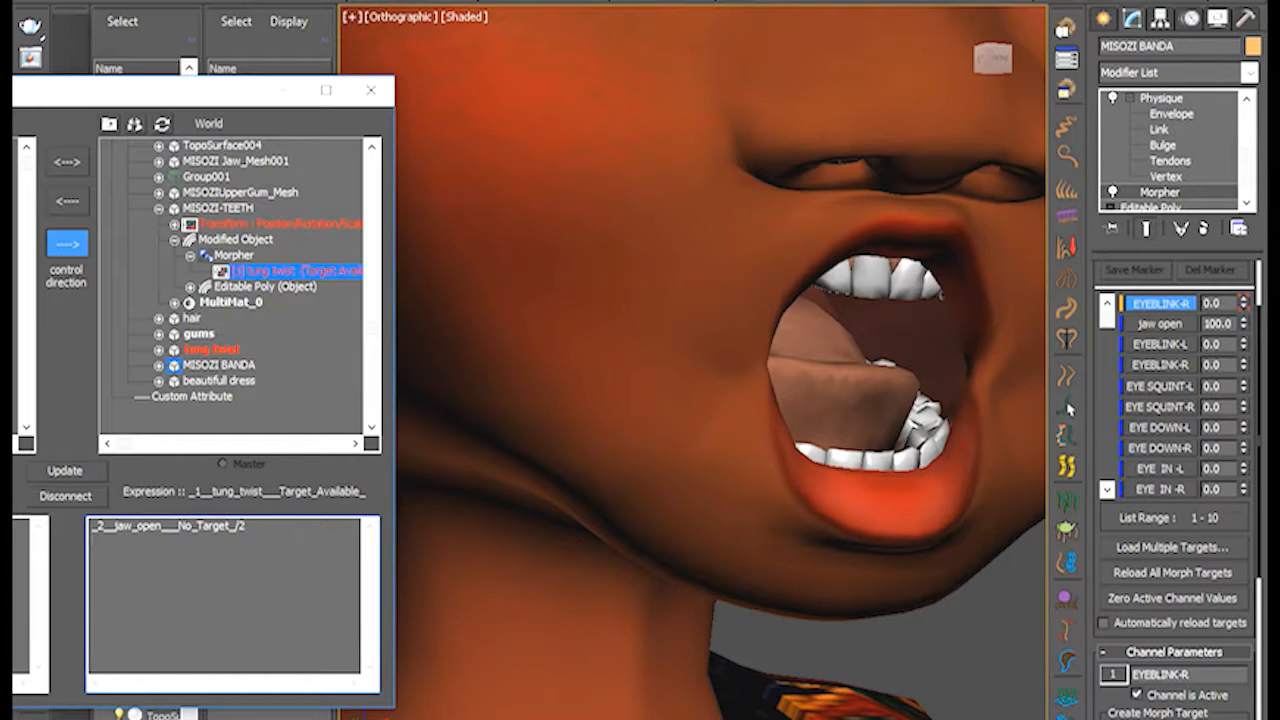
click(65, 470)
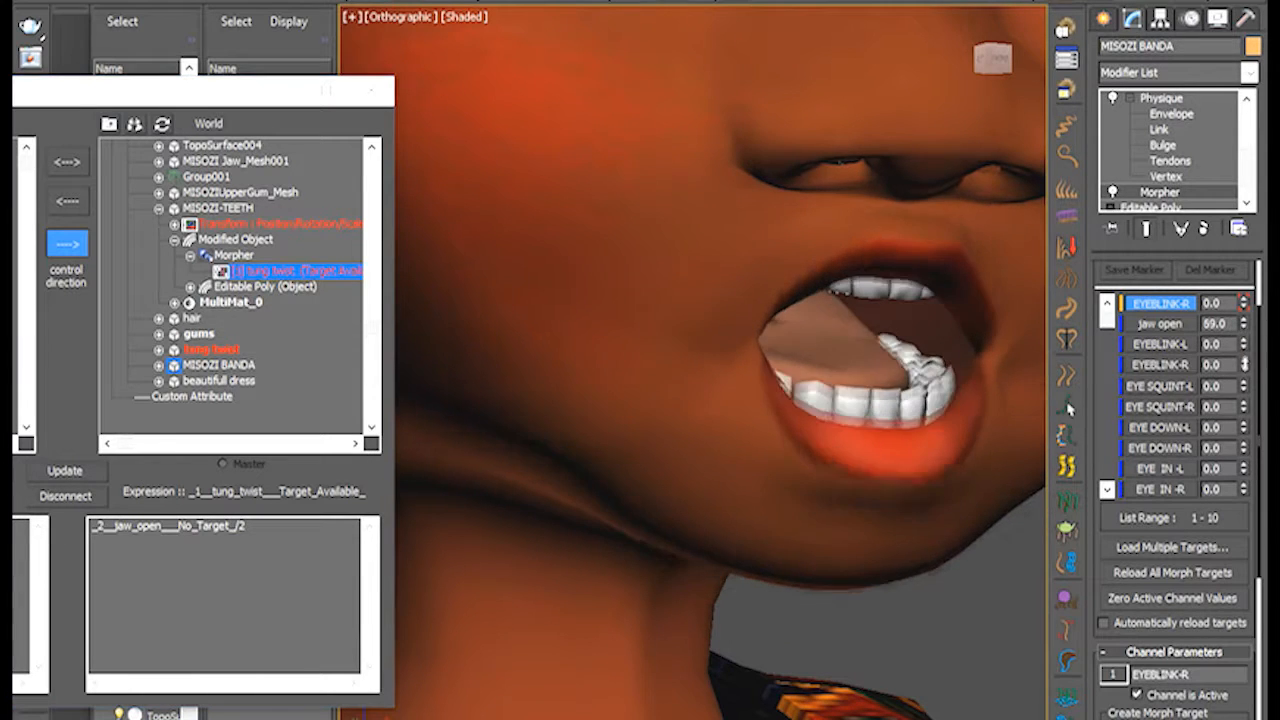
click(1246, 320)
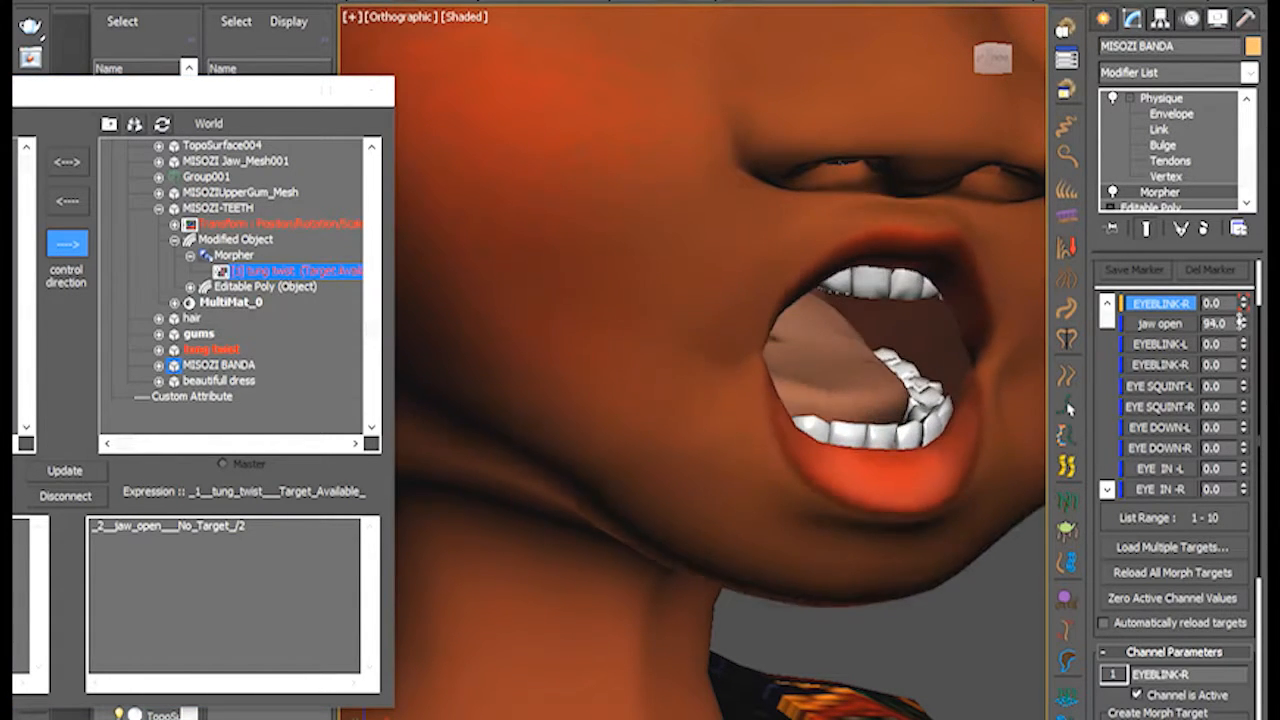